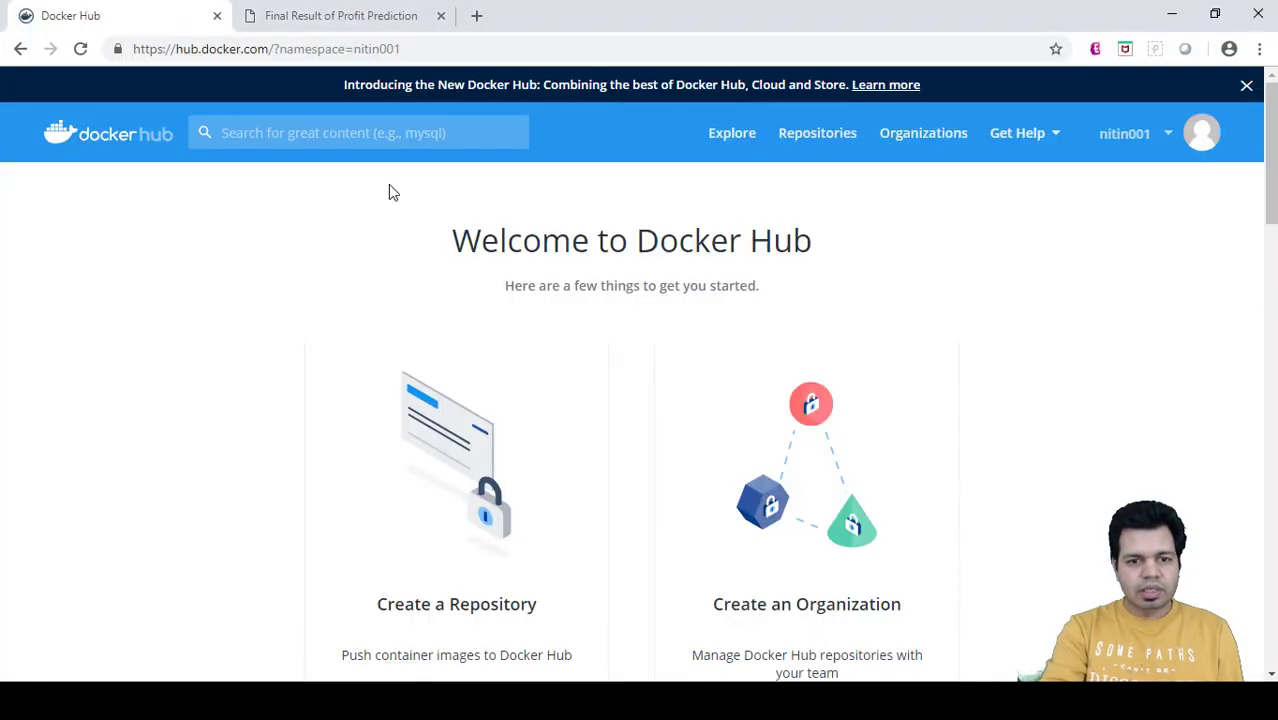
pyautogui.moveTo(1008, 219)
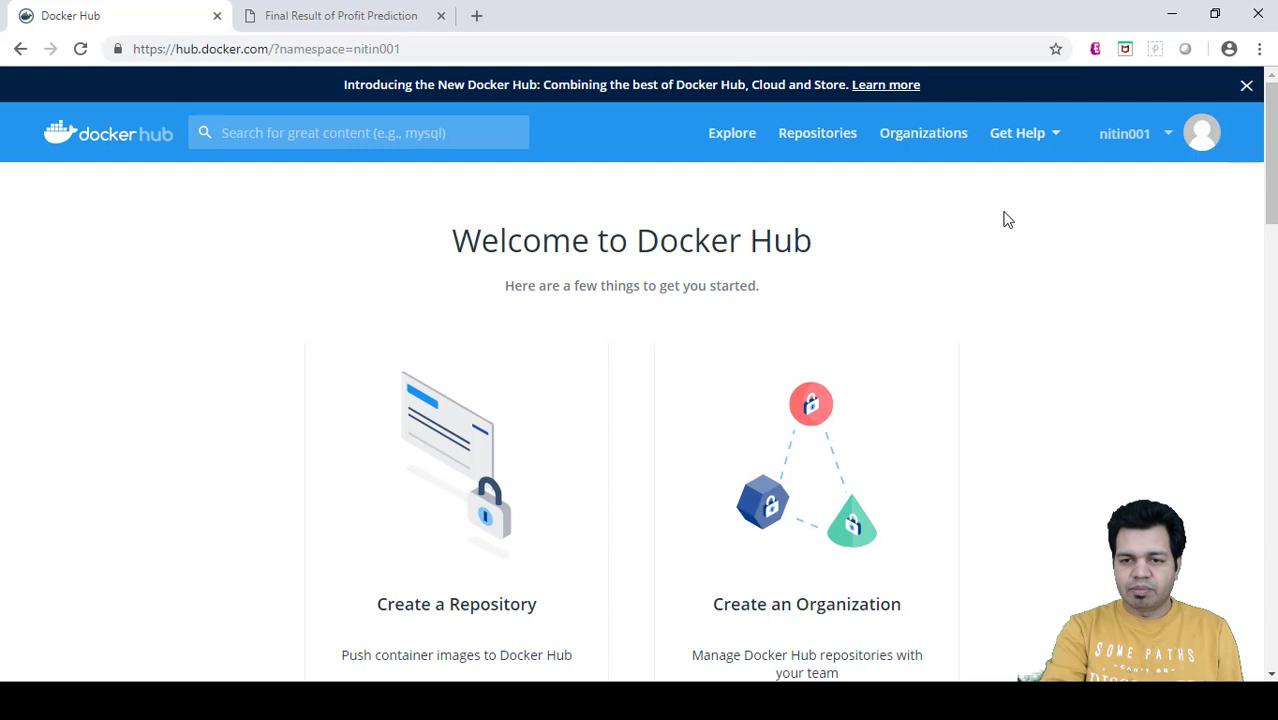
pyautogui.moveTo(977, 210)
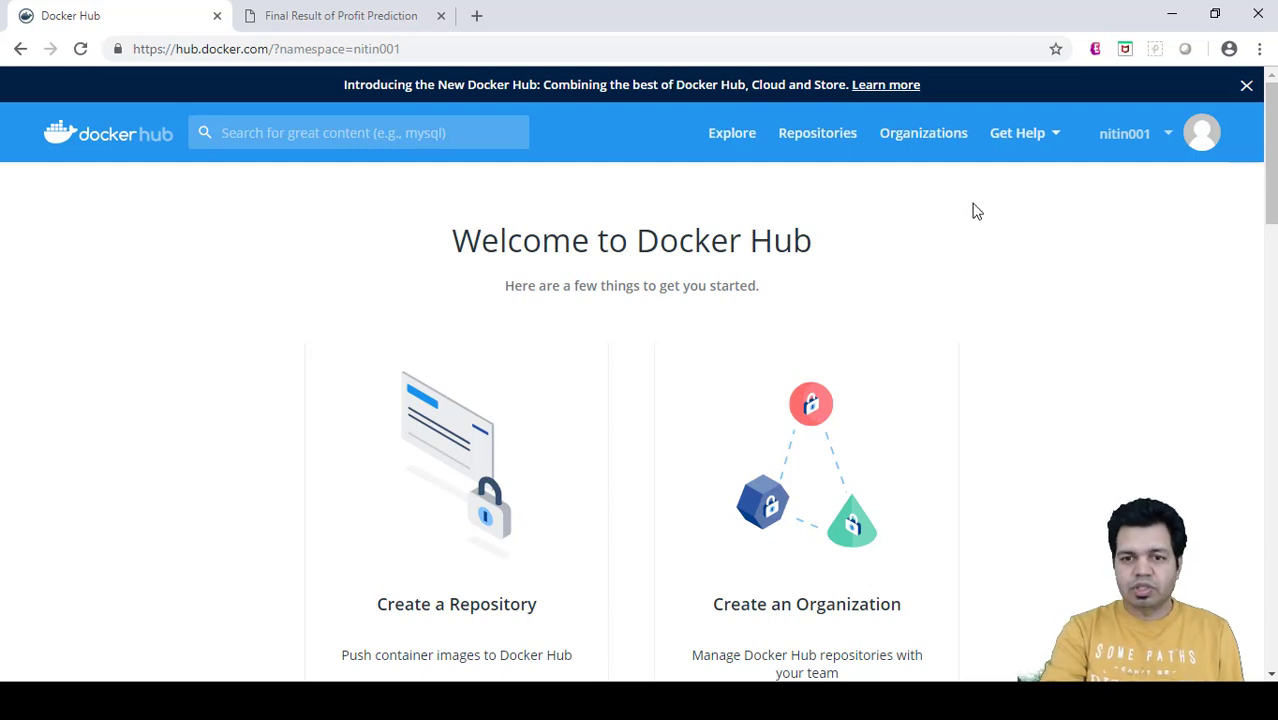
pyautogui.moveTo(948, 211)
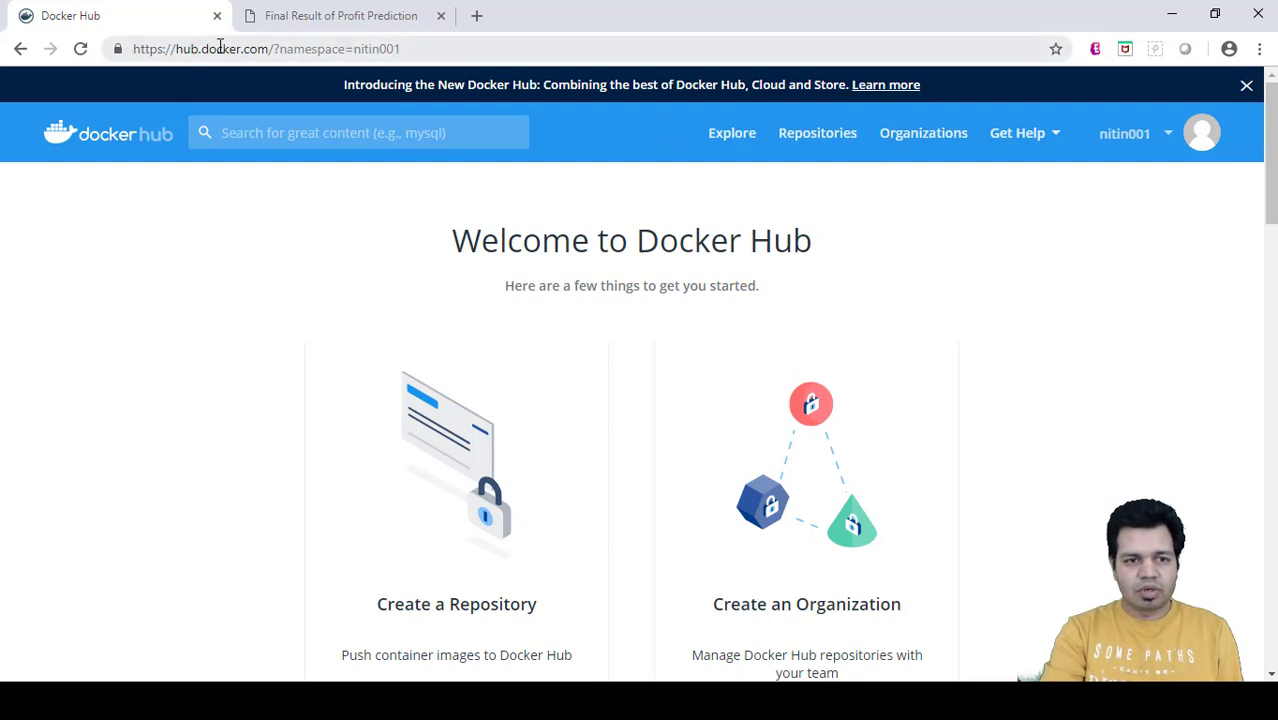
pyautogui.moveTo(925, 243)
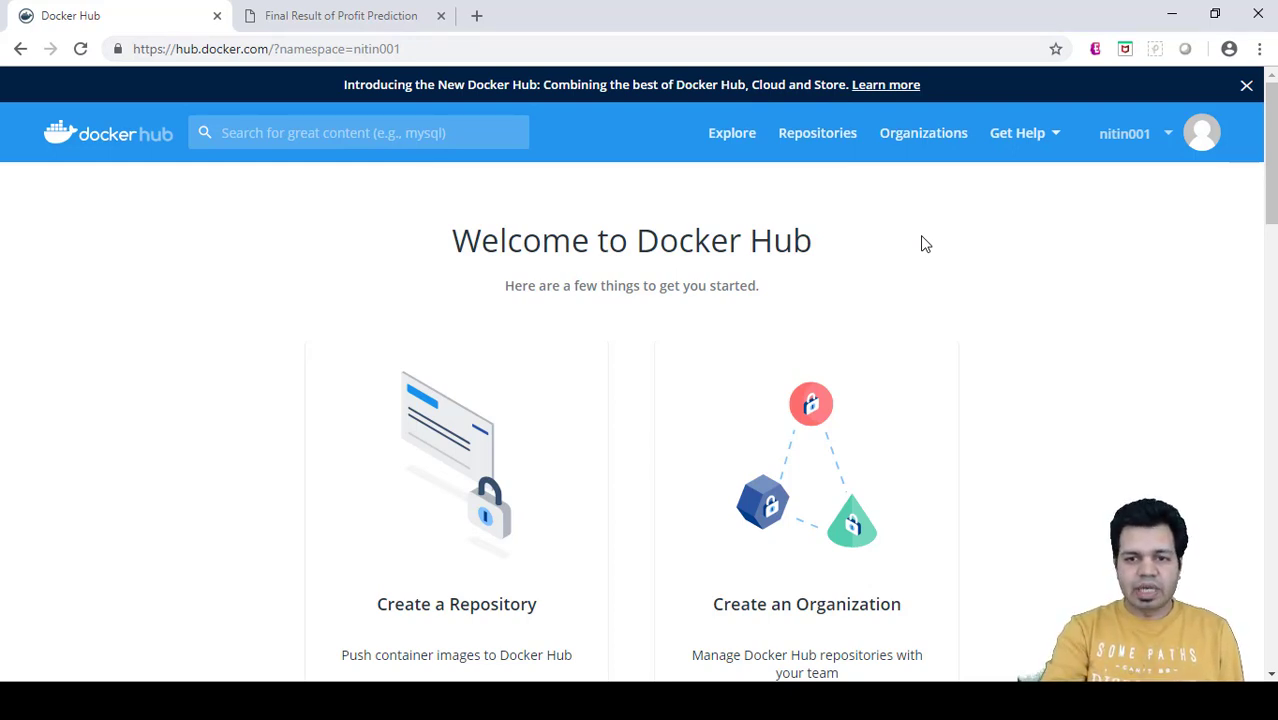
pyautogui.moveTo(830, 214)
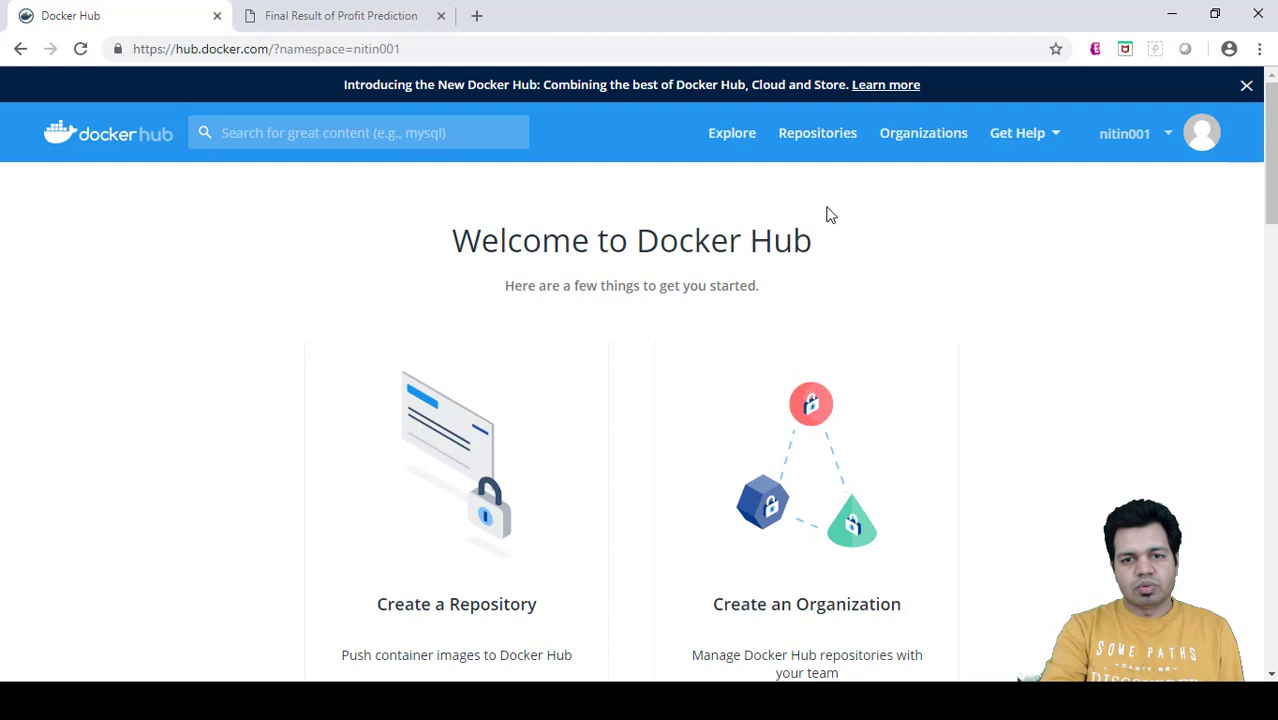
pyautogui.moveTo(715, 322)
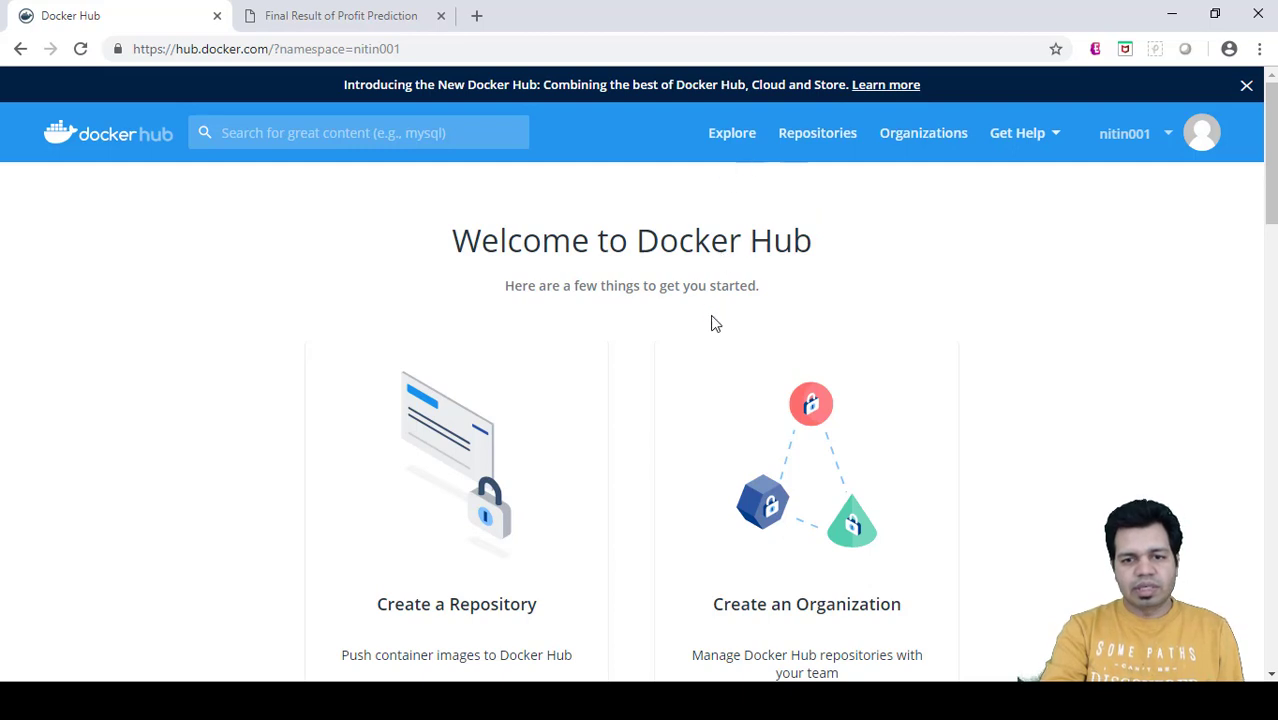
# Start a new Docker Hub repository and name it dockerazure.
pyautogui.scroll(-3)
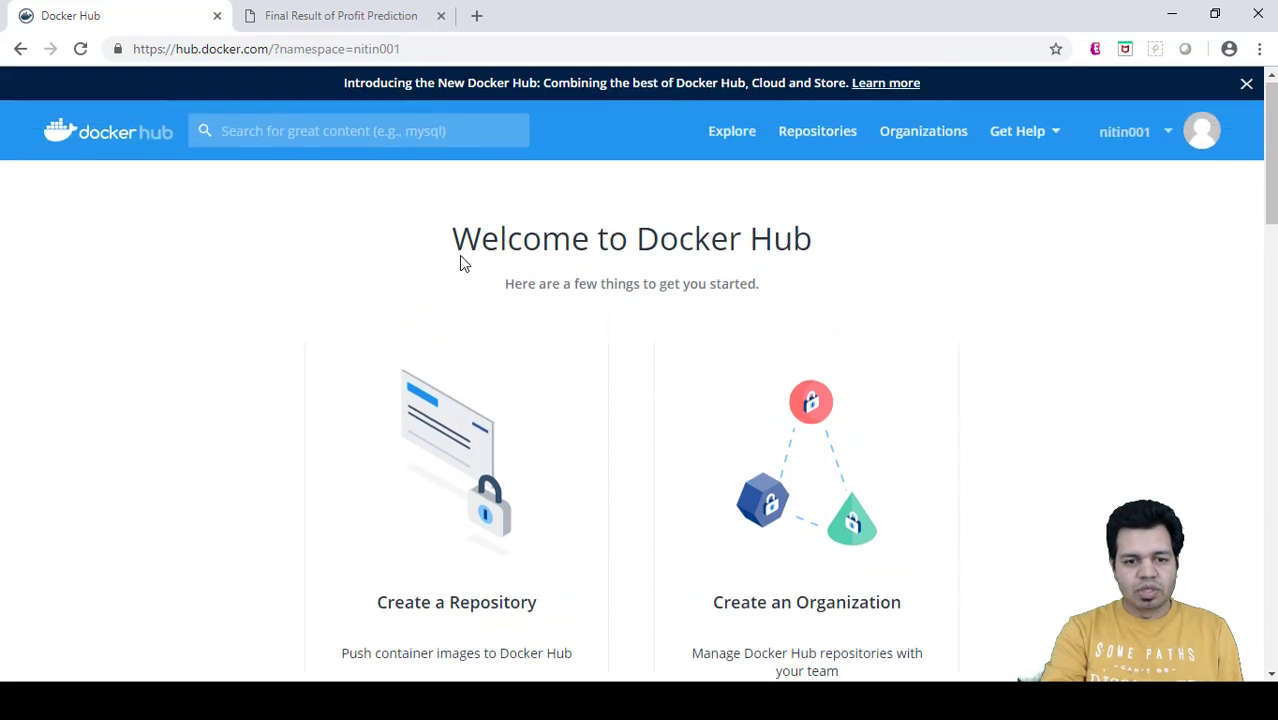
pyautogui.scroll(-3)
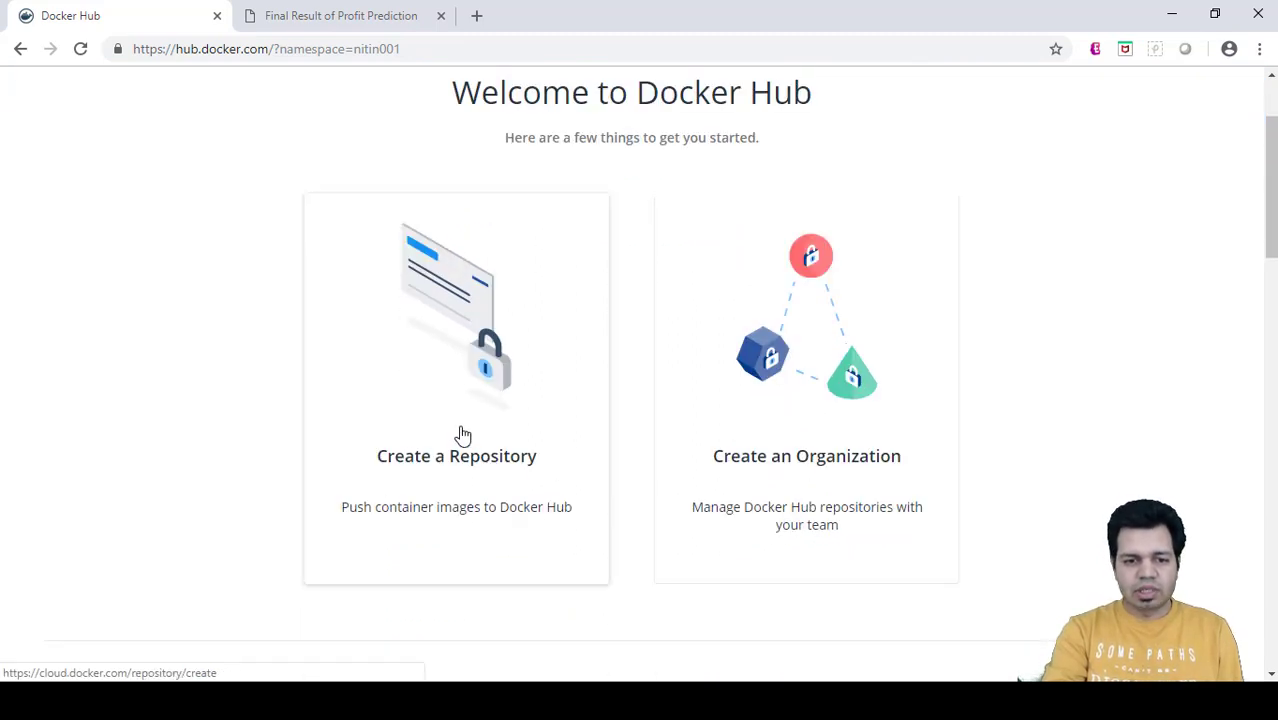
pyautogui.click(456, 455)
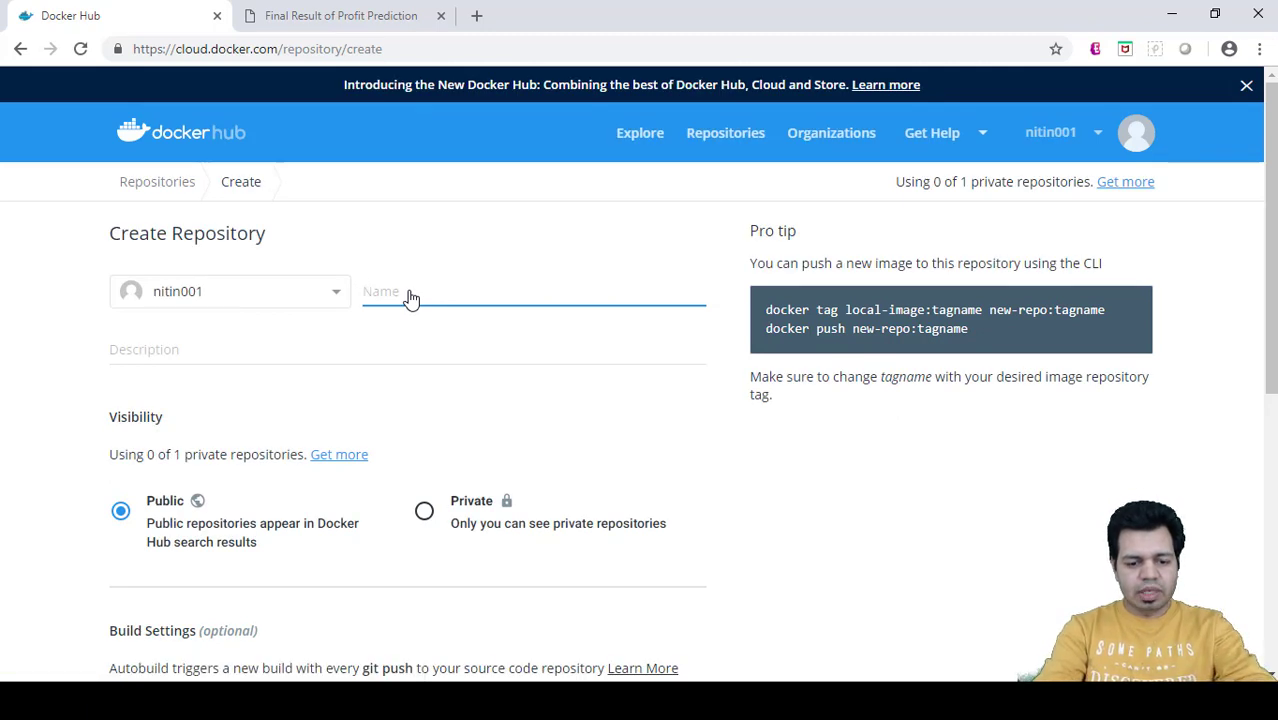
pyautogui.click(500, 291)
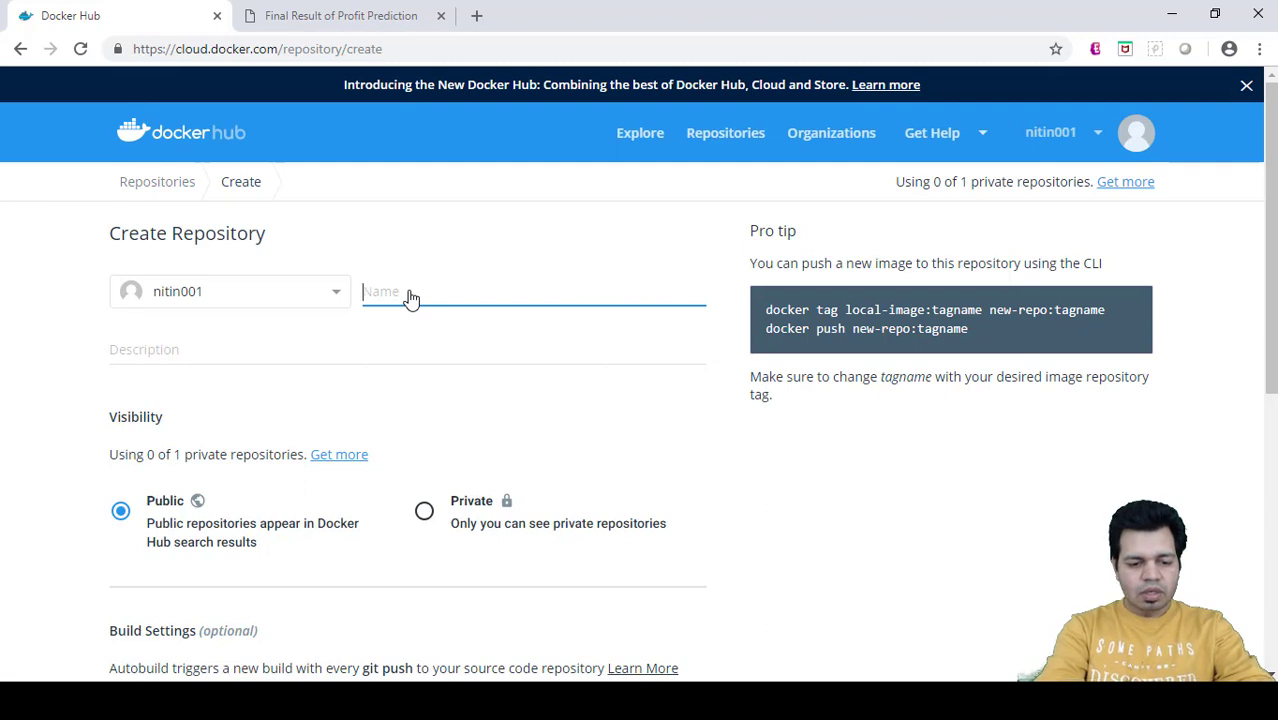
pyautogui.write('docker')
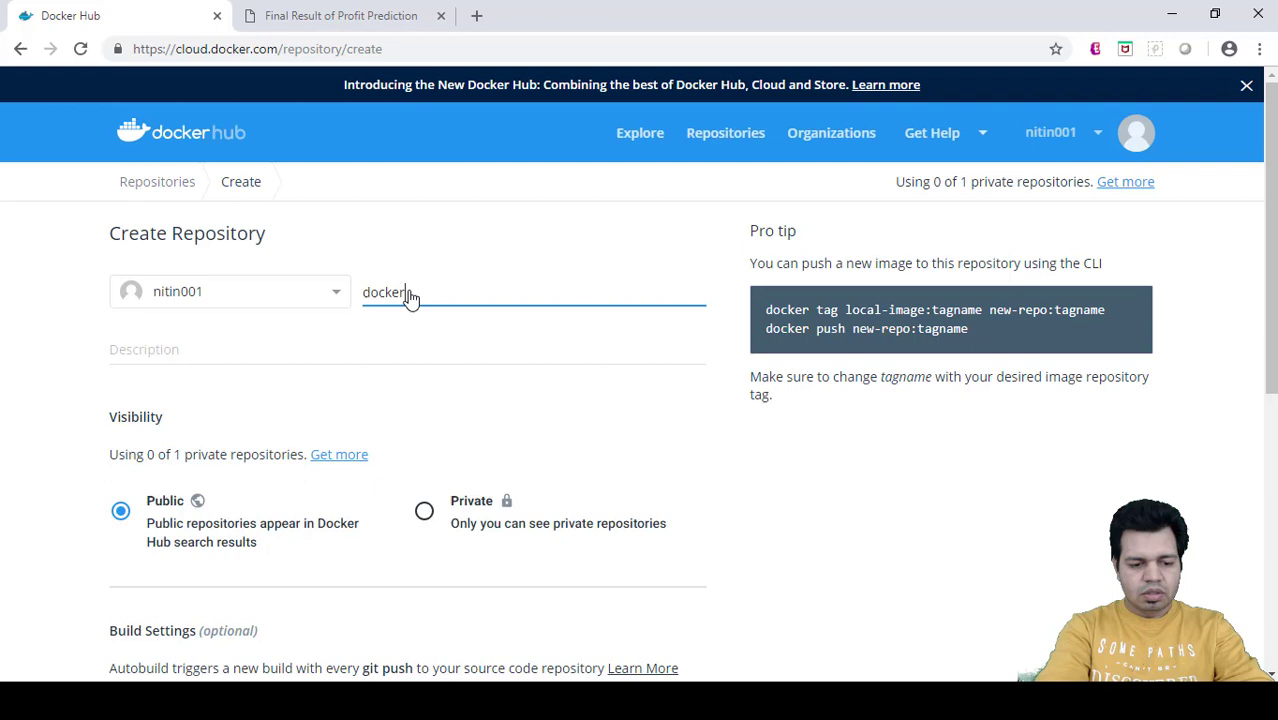
pyautogui.write('azure')
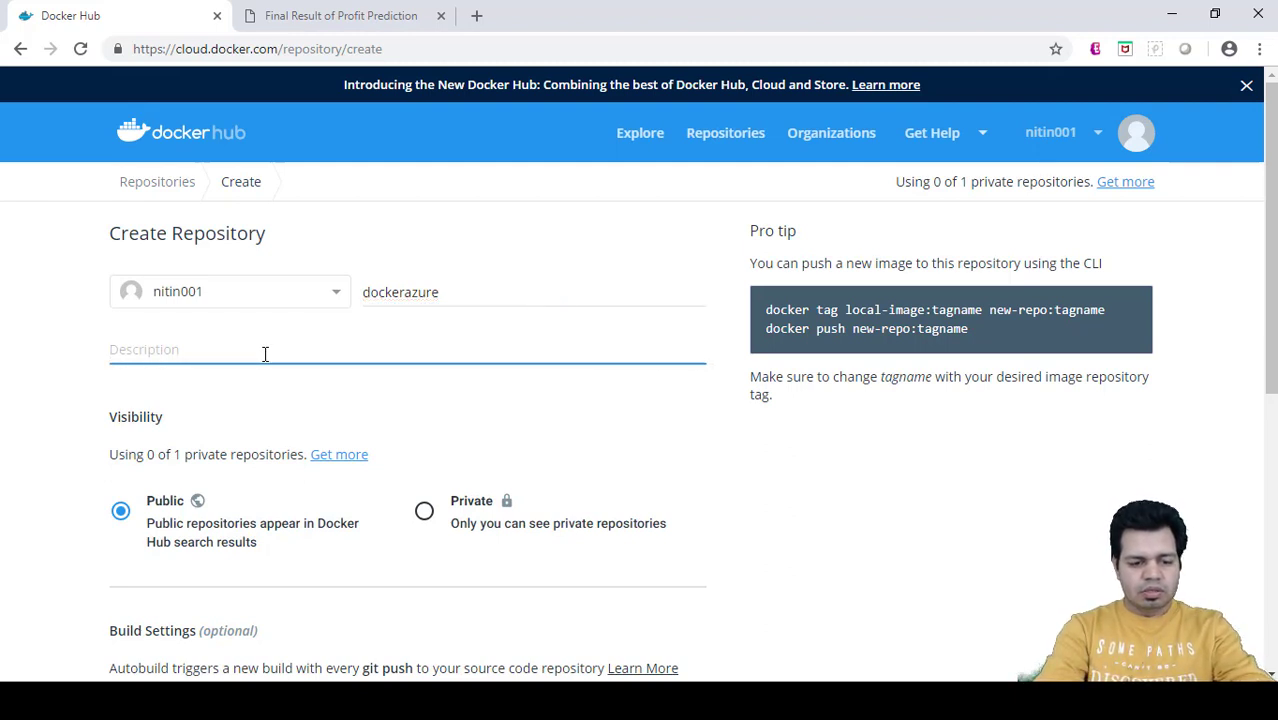
# Enter the description 'A repository to hold images for azure cloud'.
pyautogui.write('A d')
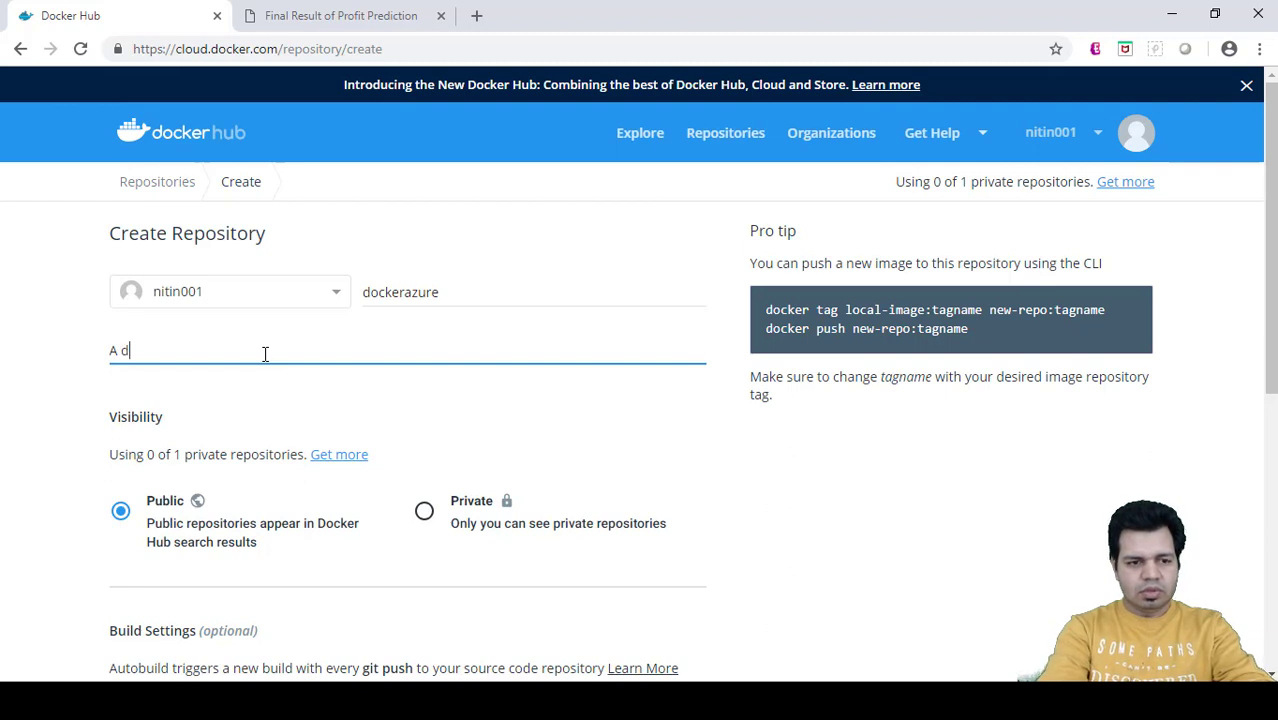
pyautogui.write('repor')
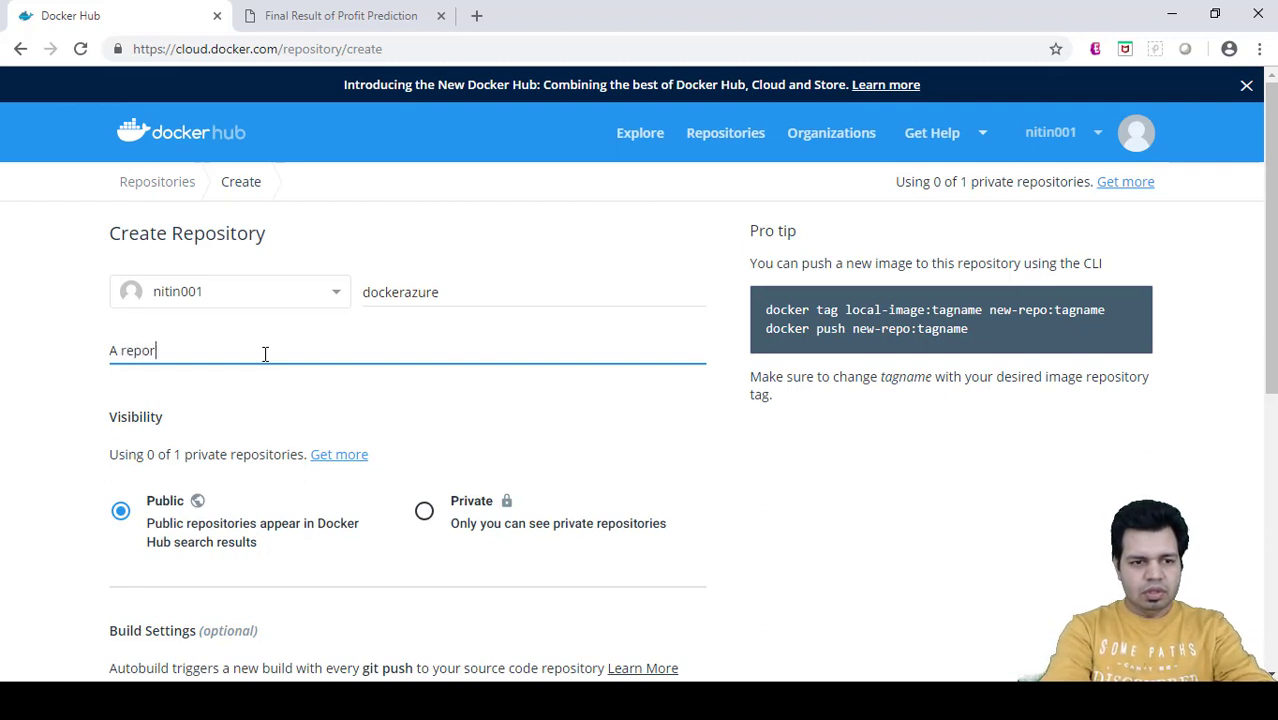
pyautogui.write('itory')
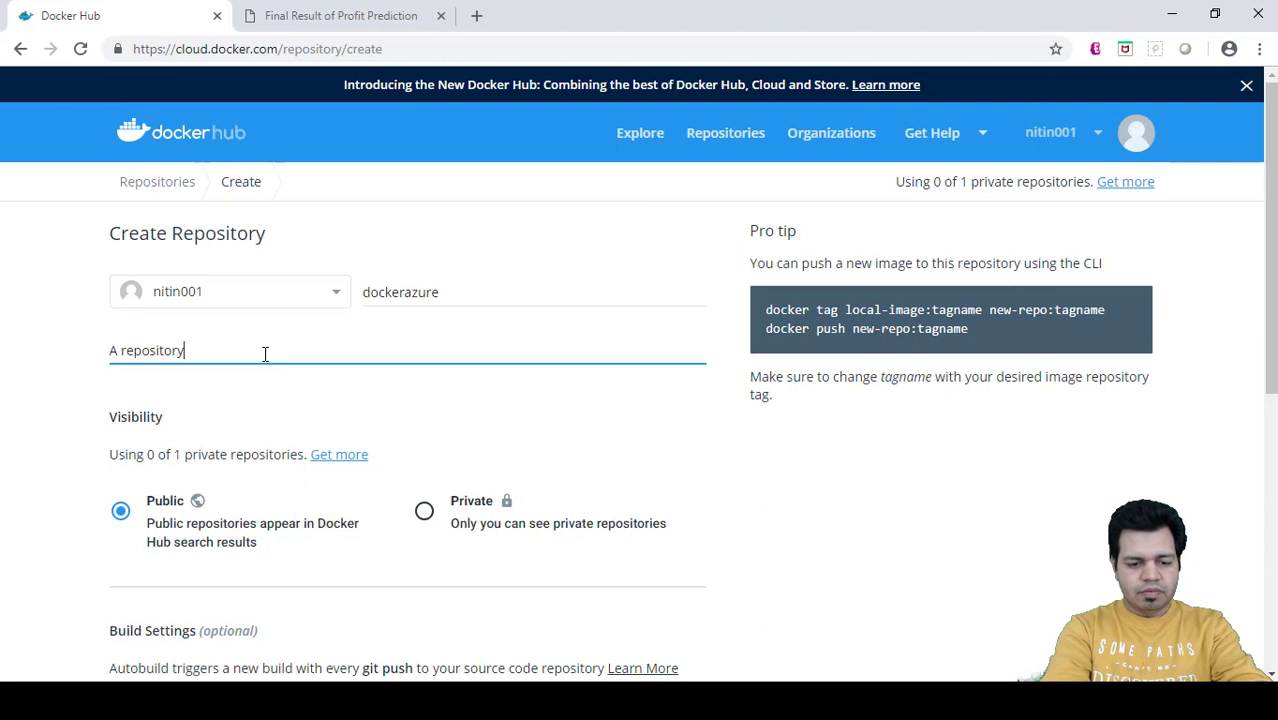
pyautogui.write('for')
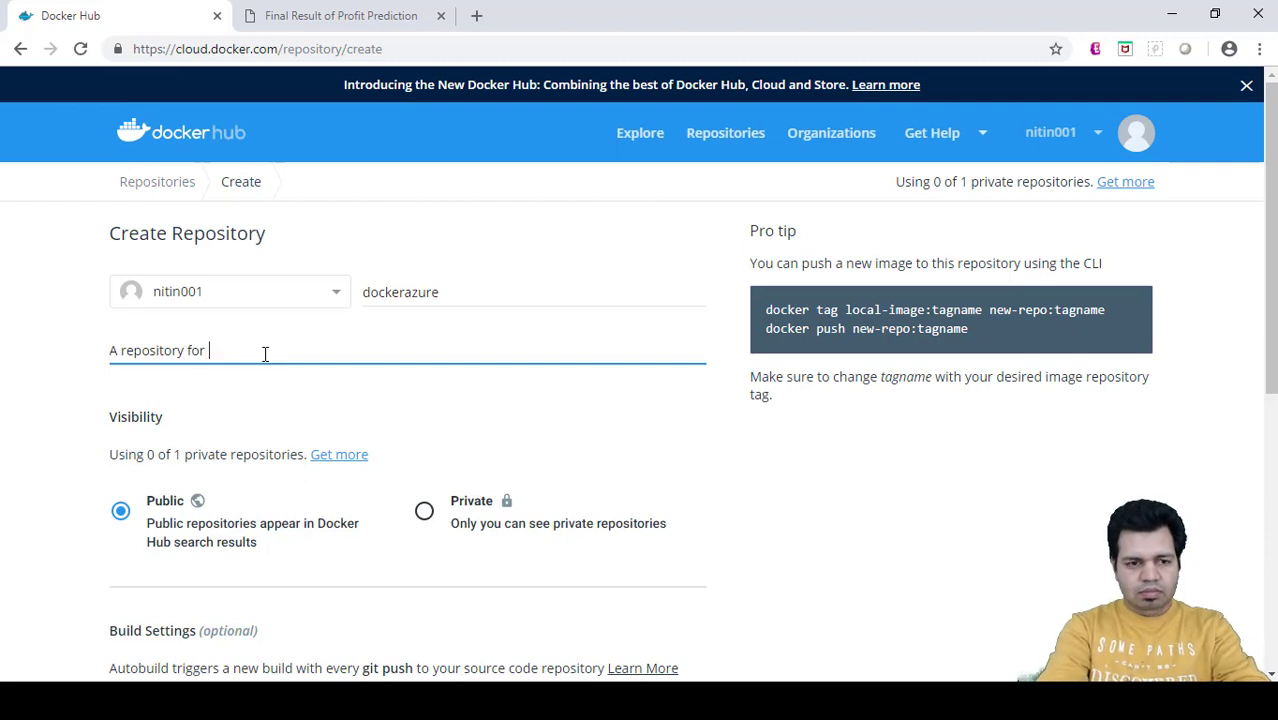
pyautogui.write('to')
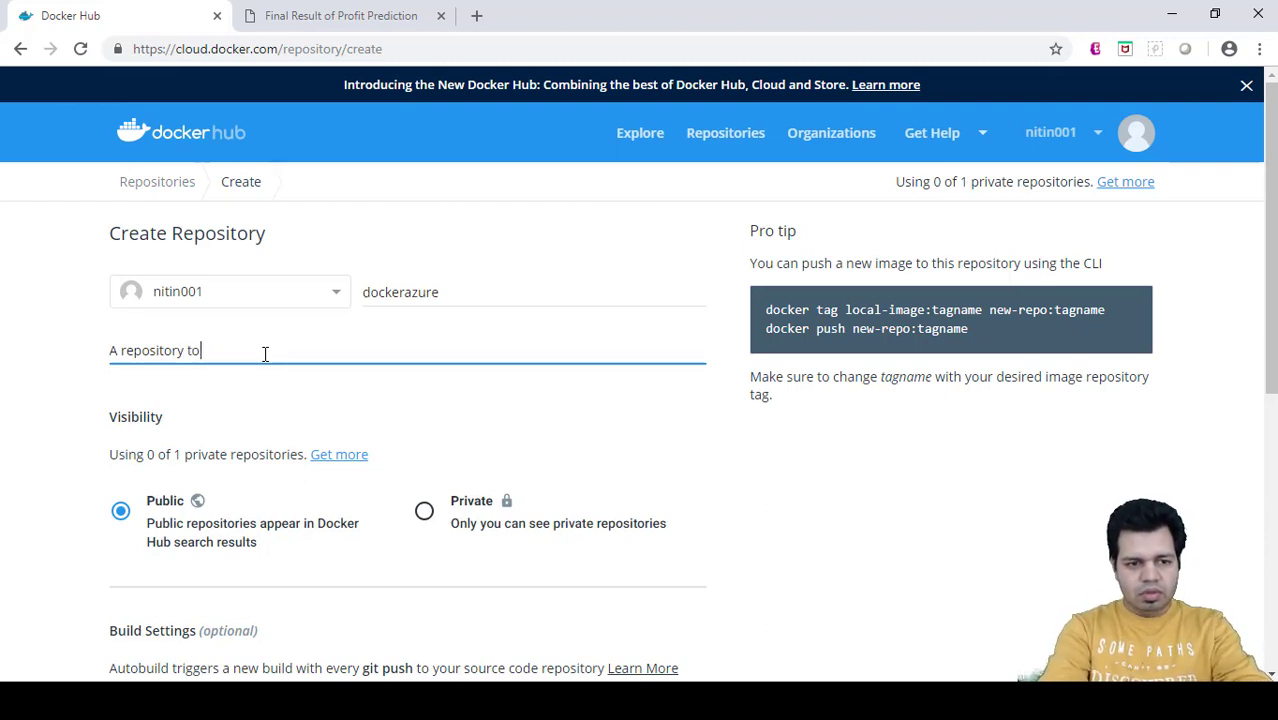
pyautogui.write('hold images for')
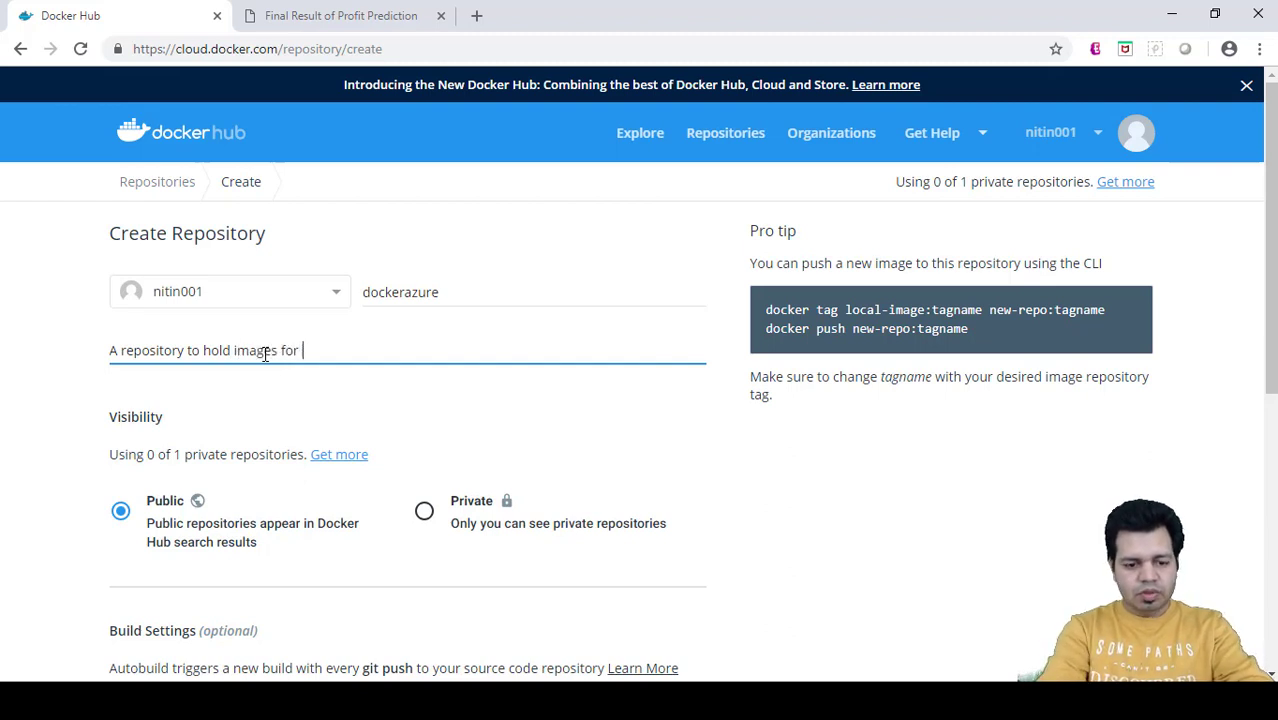
pyautogui.write('azue')
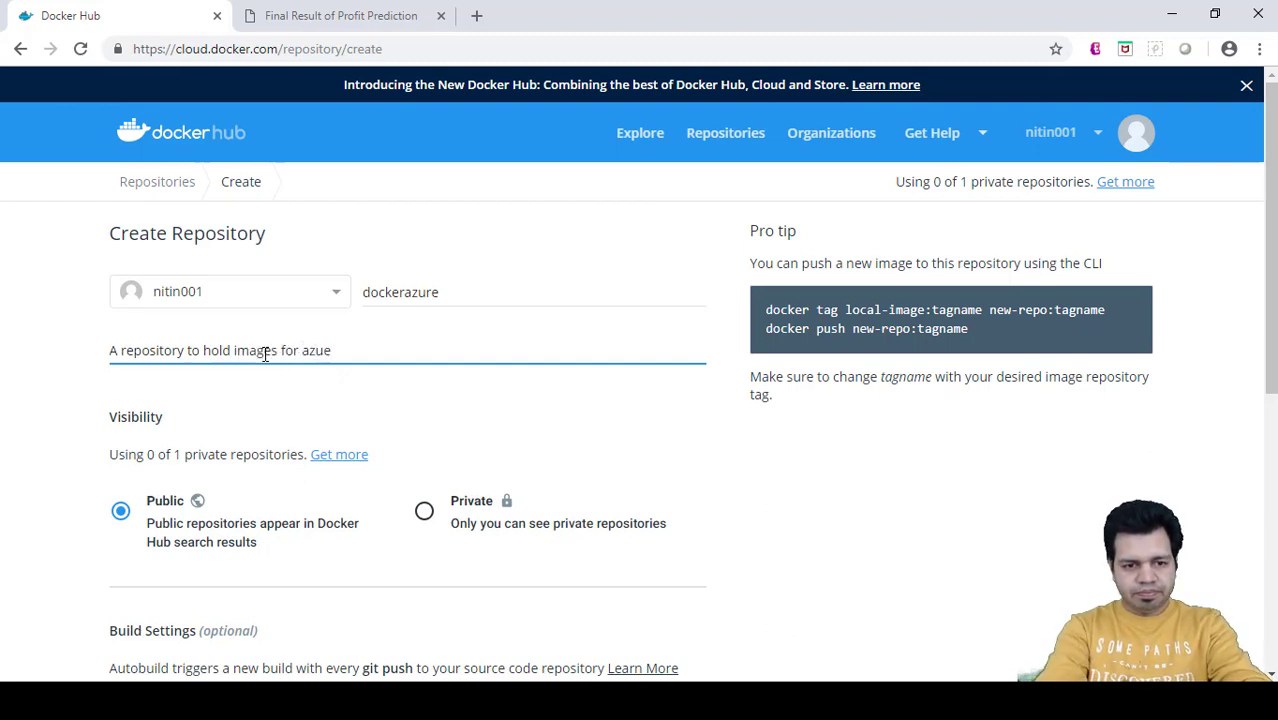
pyautogui.write('cloud')
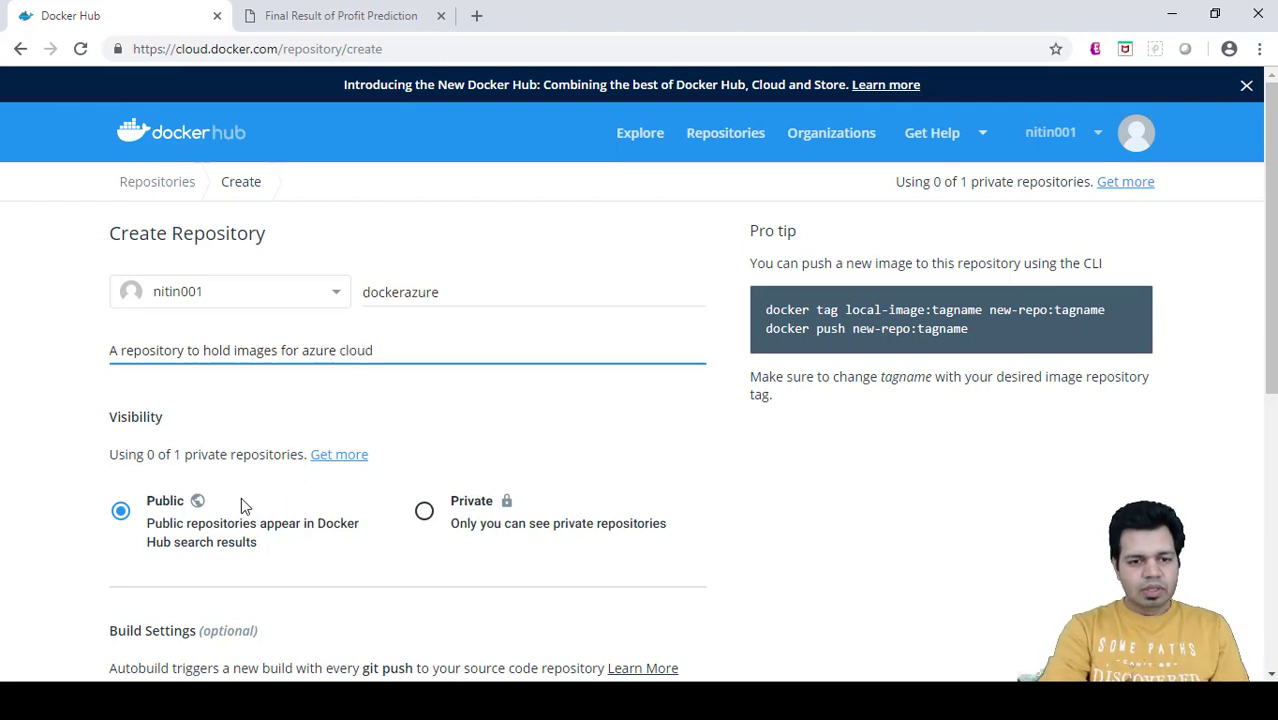
pyautogui.moveTo(638, 510)
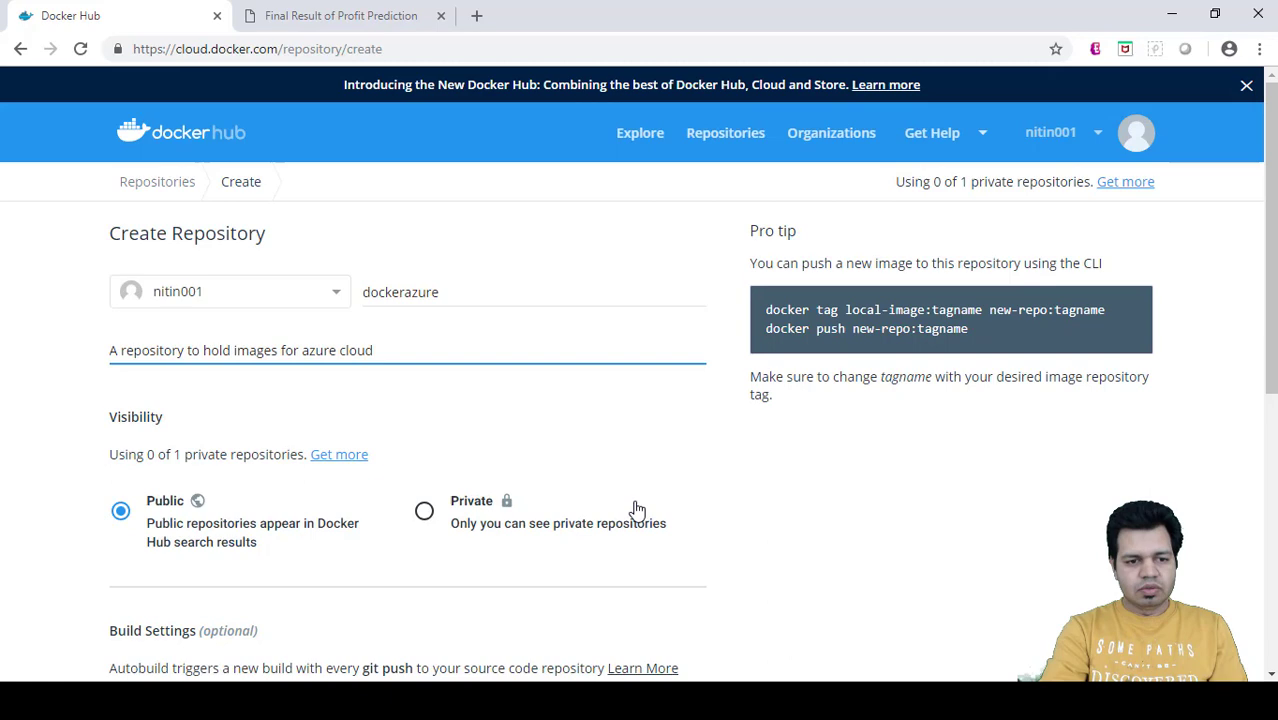
# Keep Public visibility and submit creation of the dockerazure repository.
pyautogui.scroll(-3)
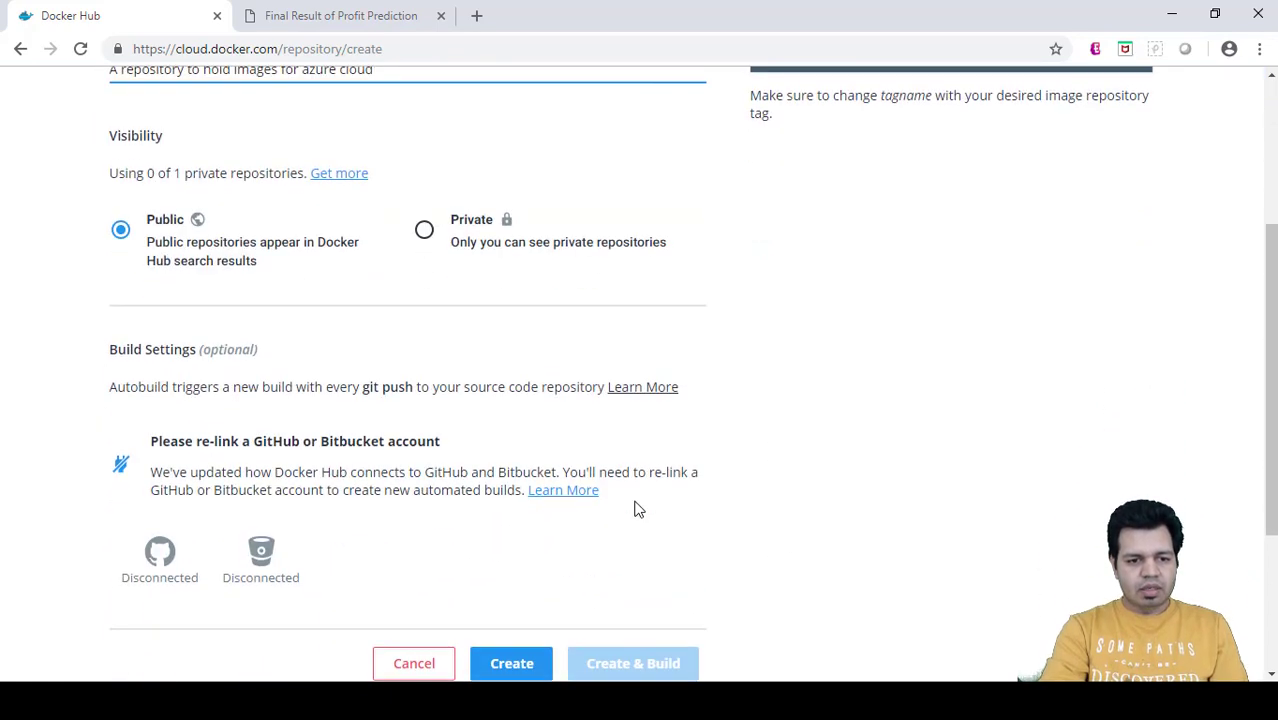
pyautogui.scroll(-3)
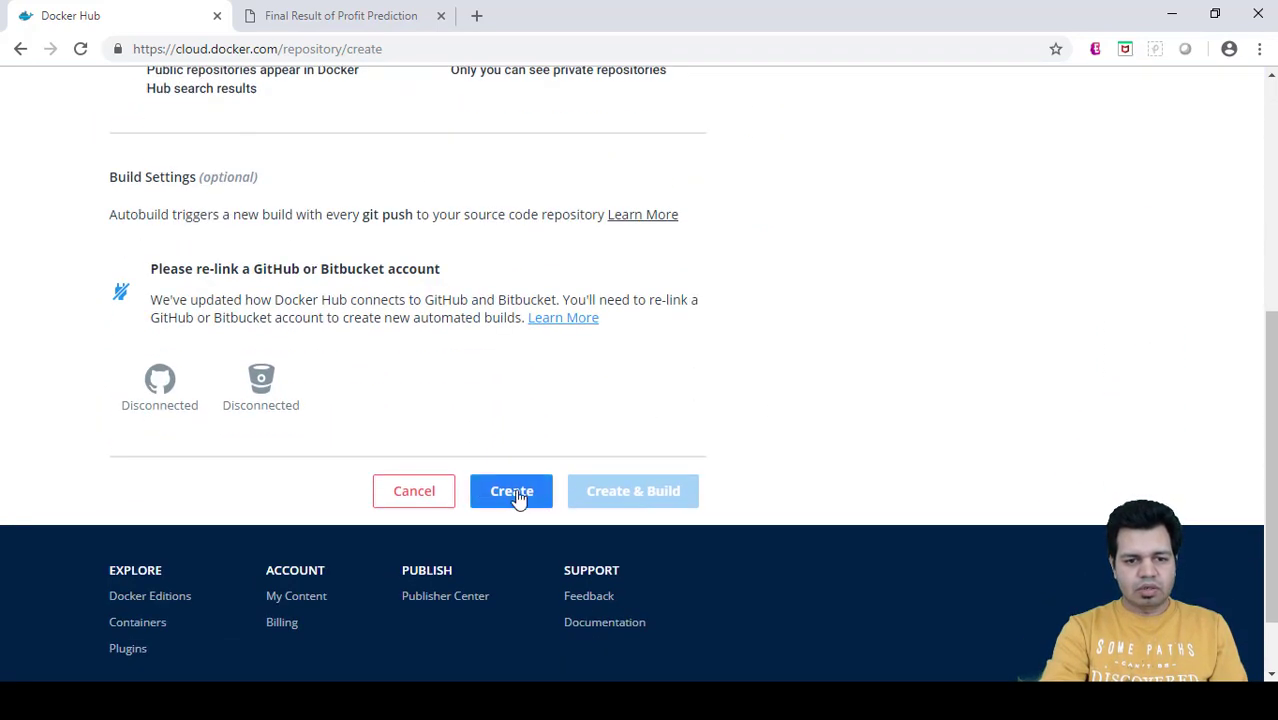
pyautogui.moveTo(700, 407)
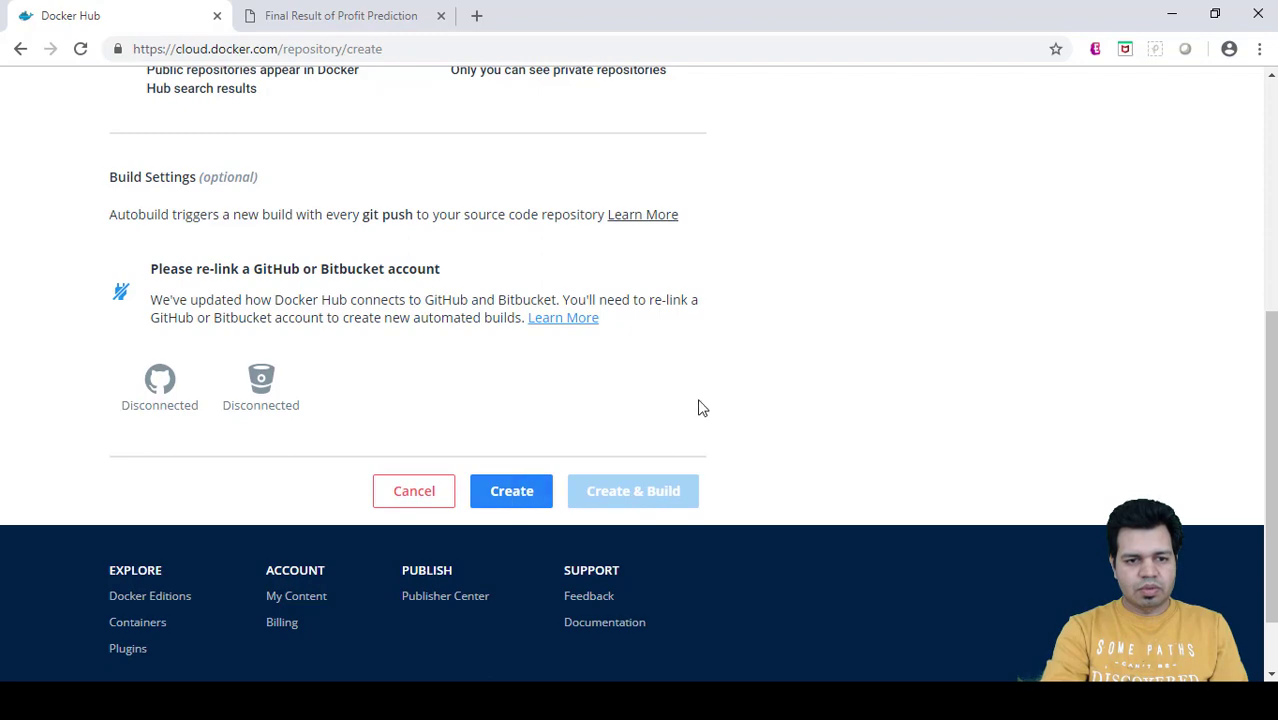
pyautogui.scroll(3)
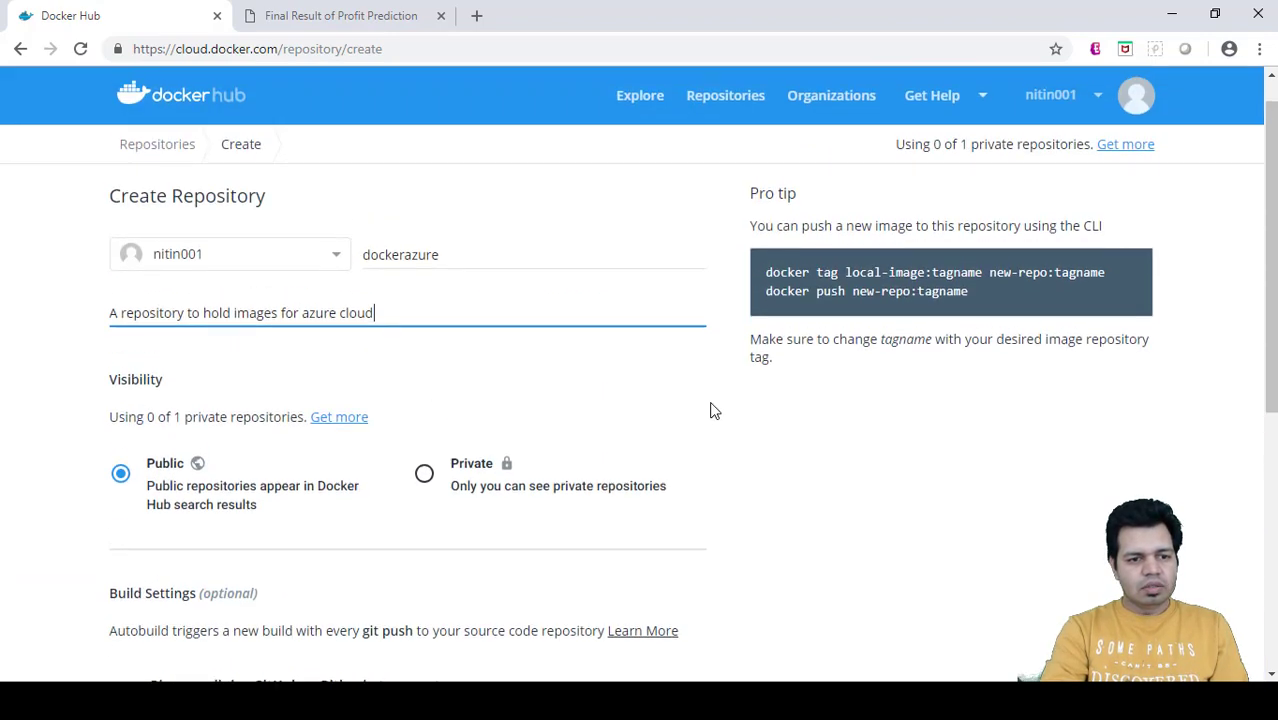
pyautogui.scroll(-3)
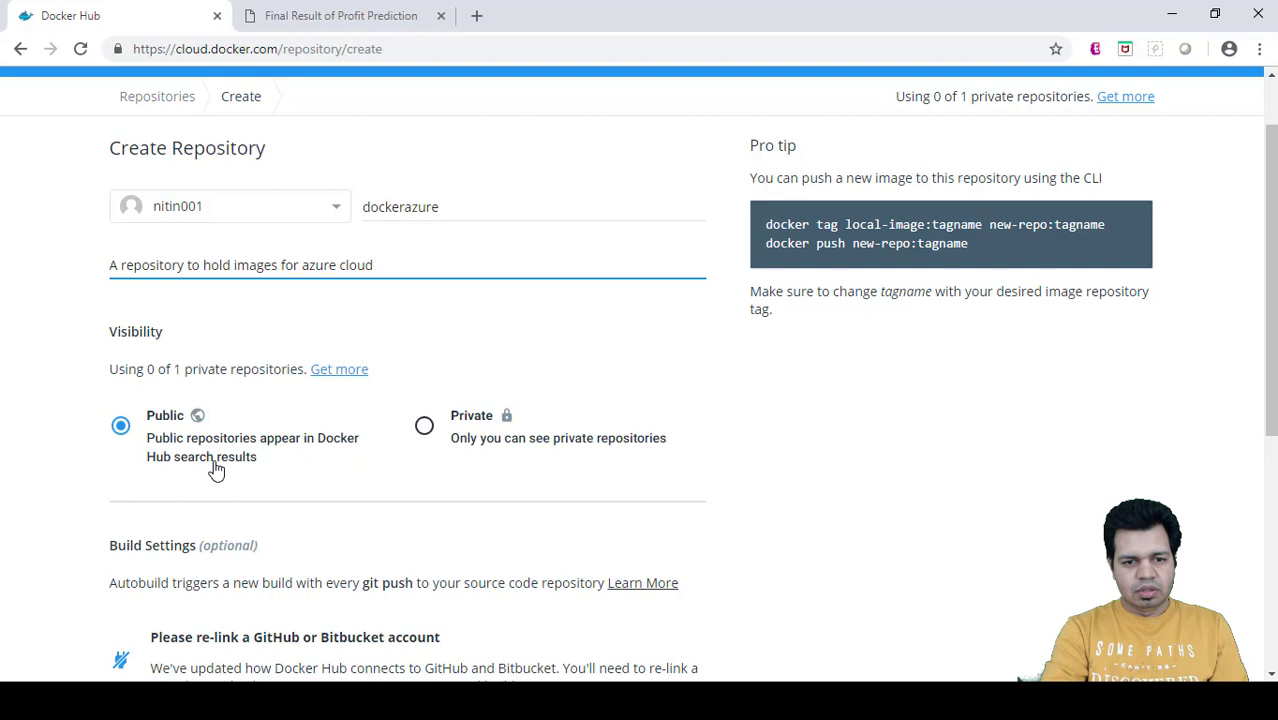
pyautogui.moveTo(485, 465)
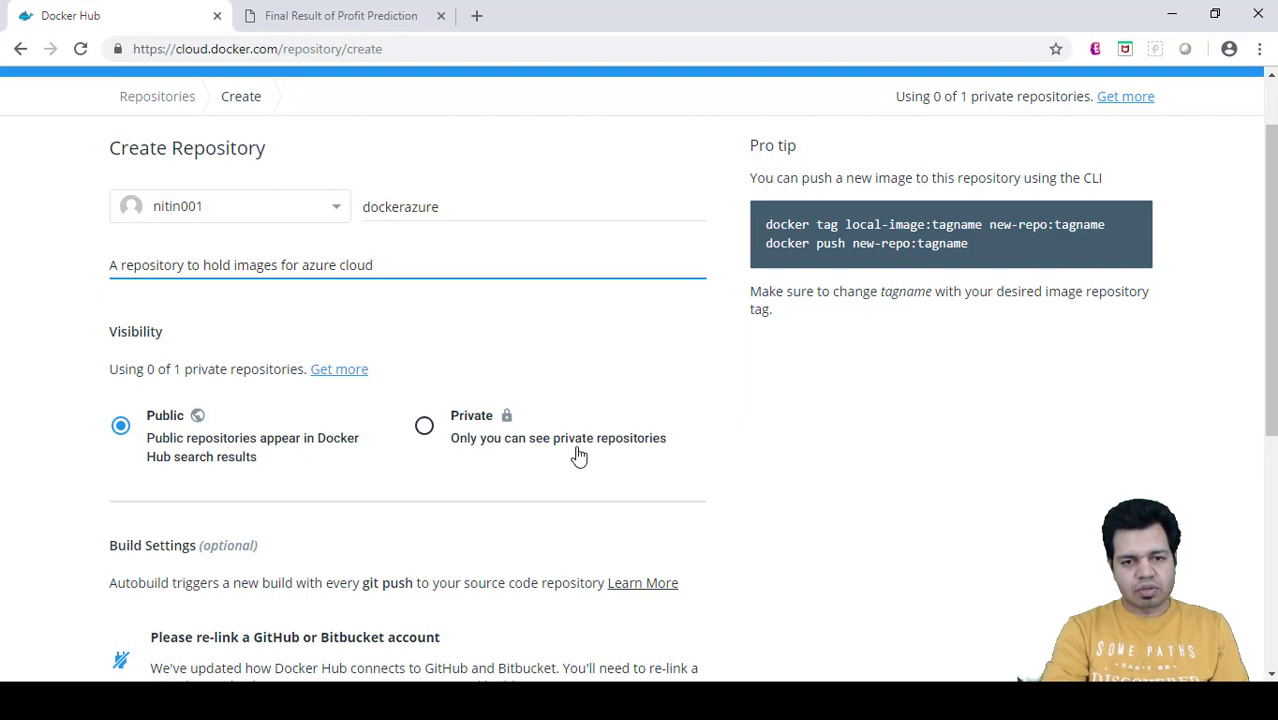
pyautogui.moveTo(425, 432)
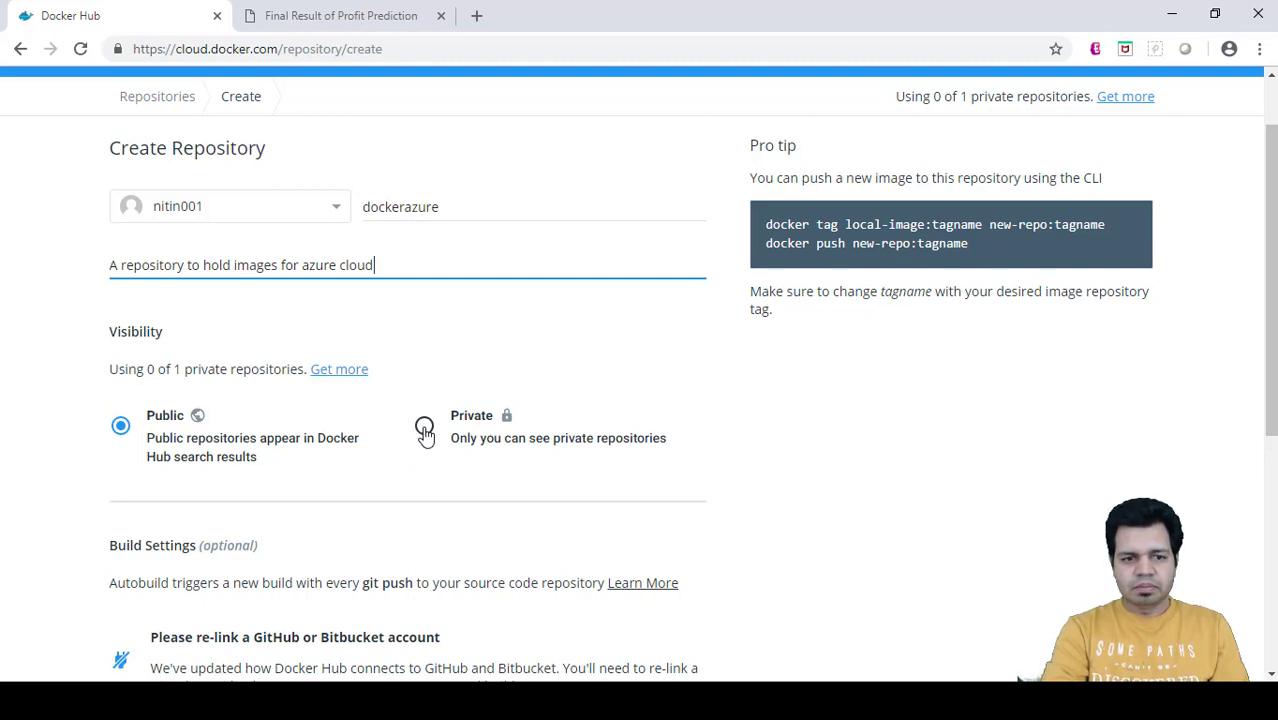
pyautogui.moveTo(43, 389)
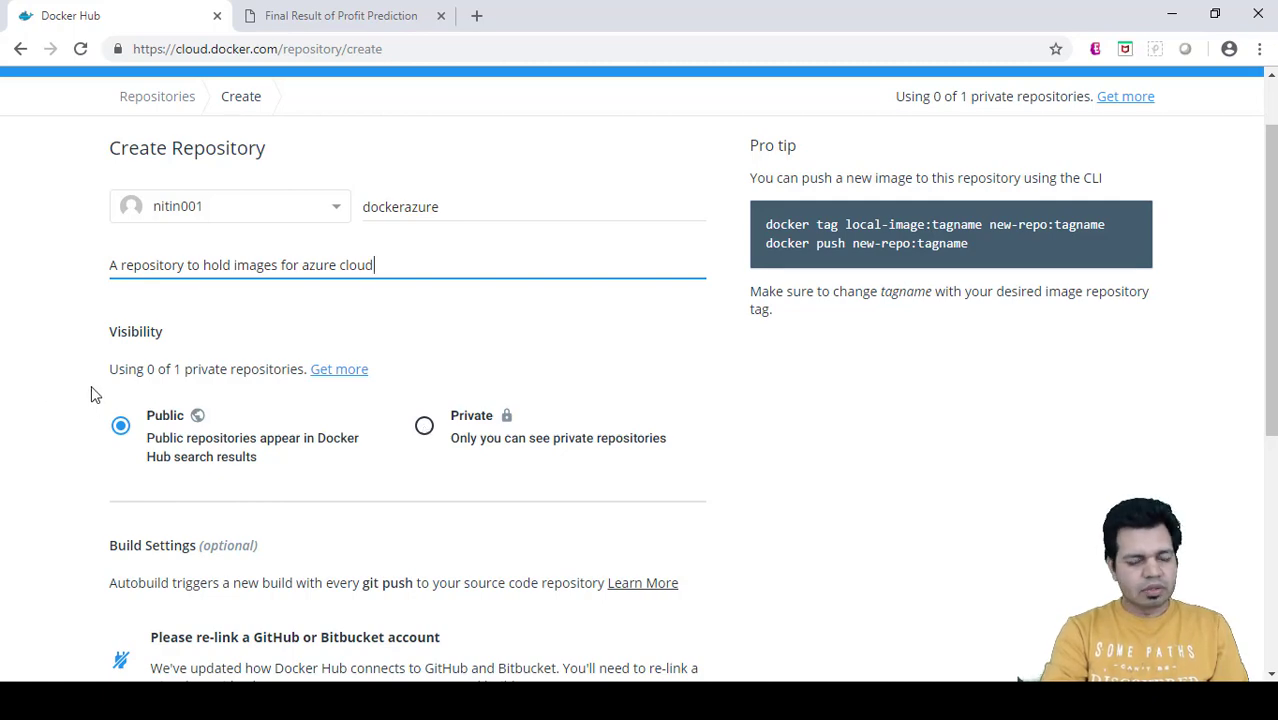
pyautogui.scroll(-3)
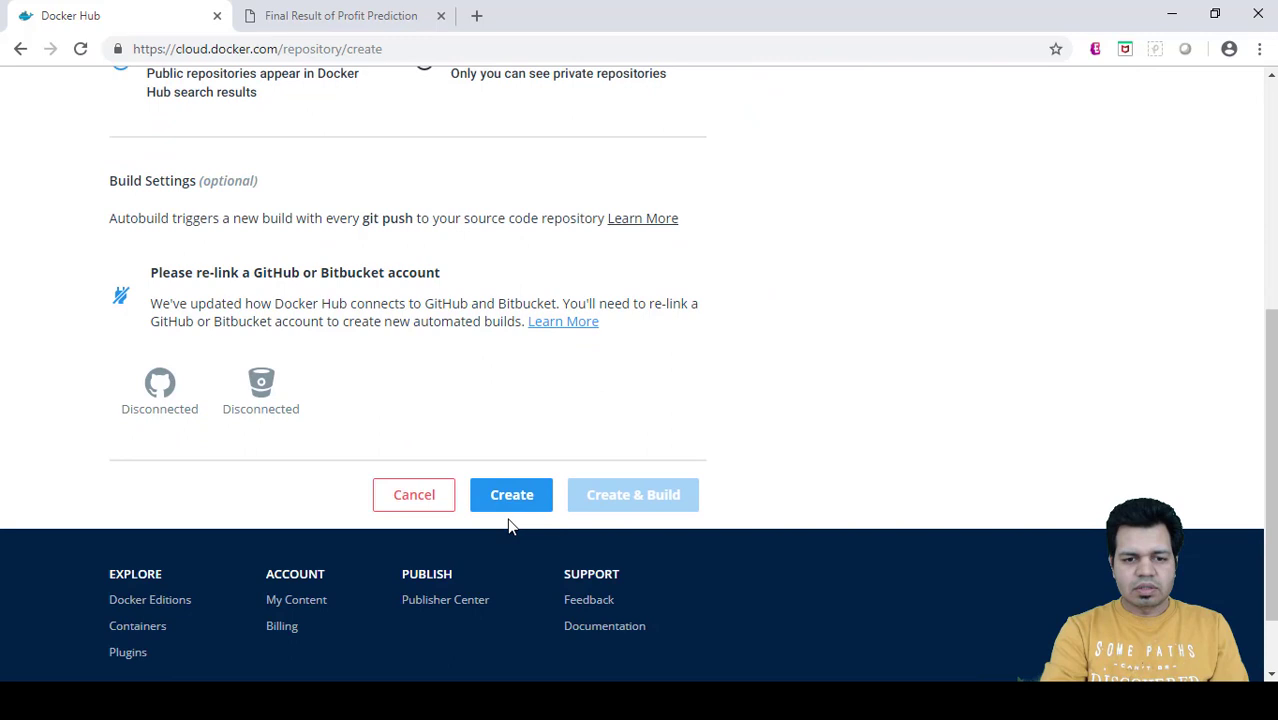
pyautogui.click(511, 494)
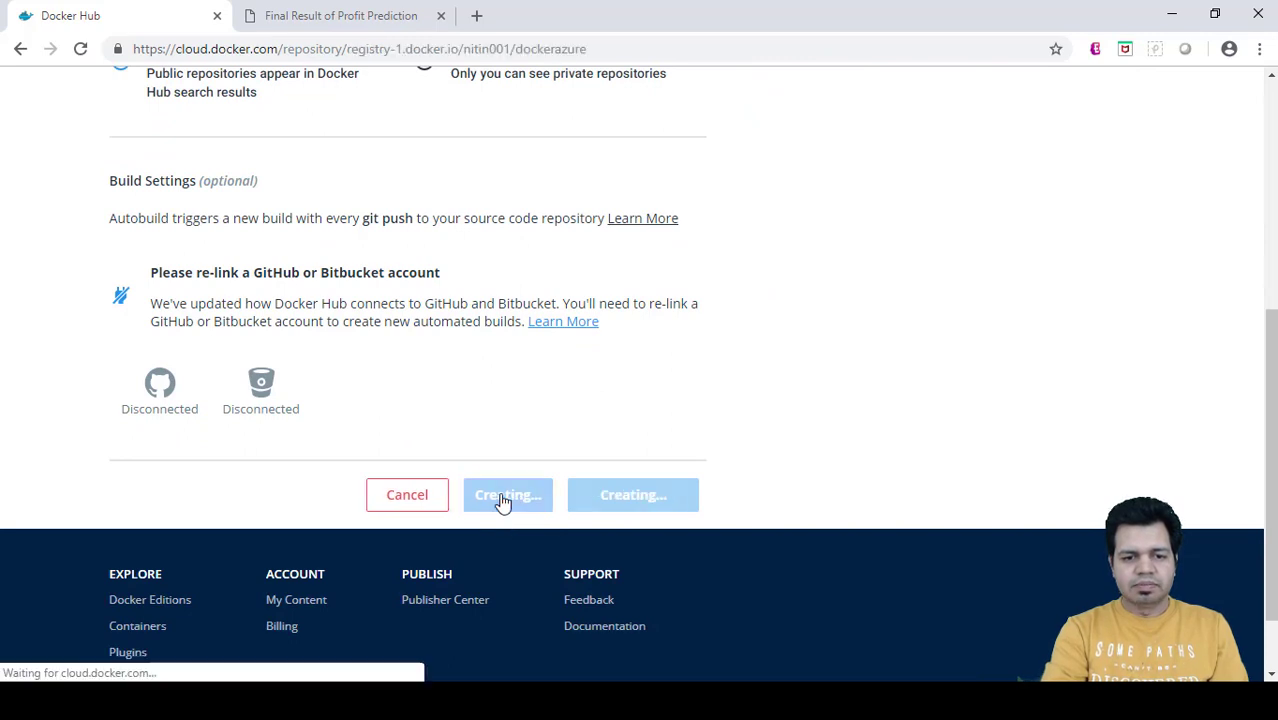
# Review the nitin001/dockerazure overview with its description and no pushed images.
pyautogui.click(507, 494)
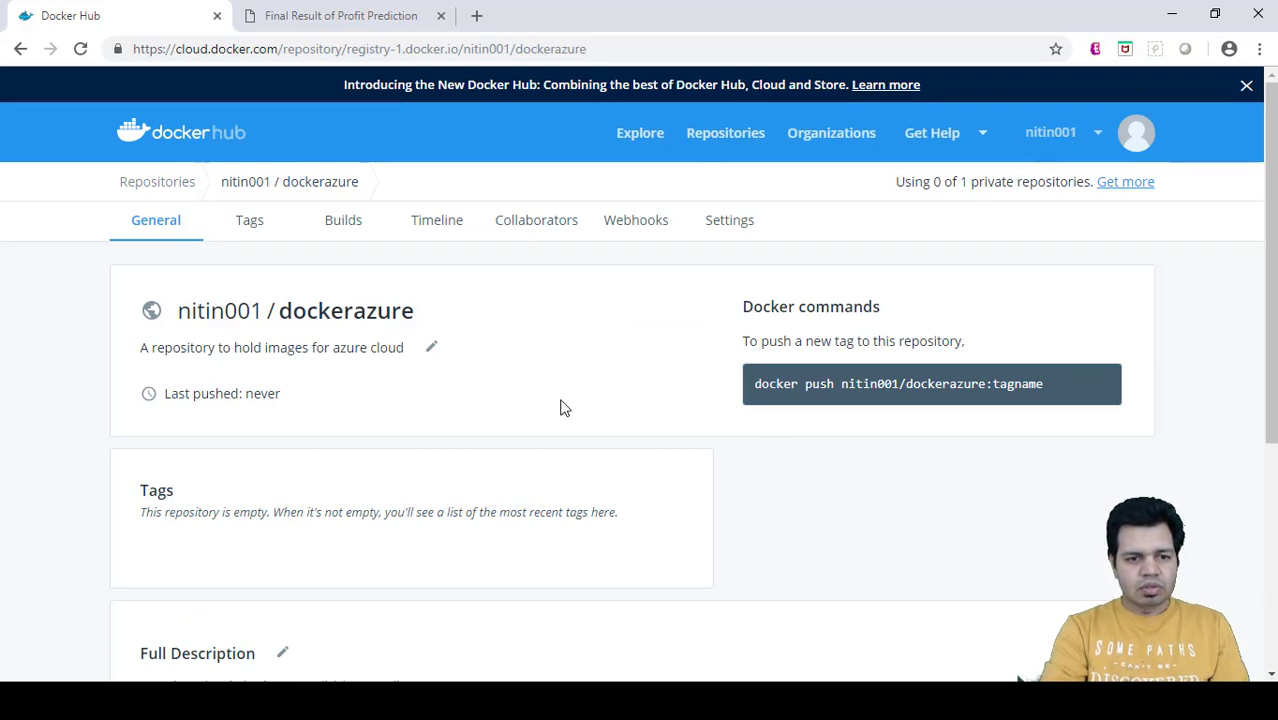
pyautogui.scroll(-3)
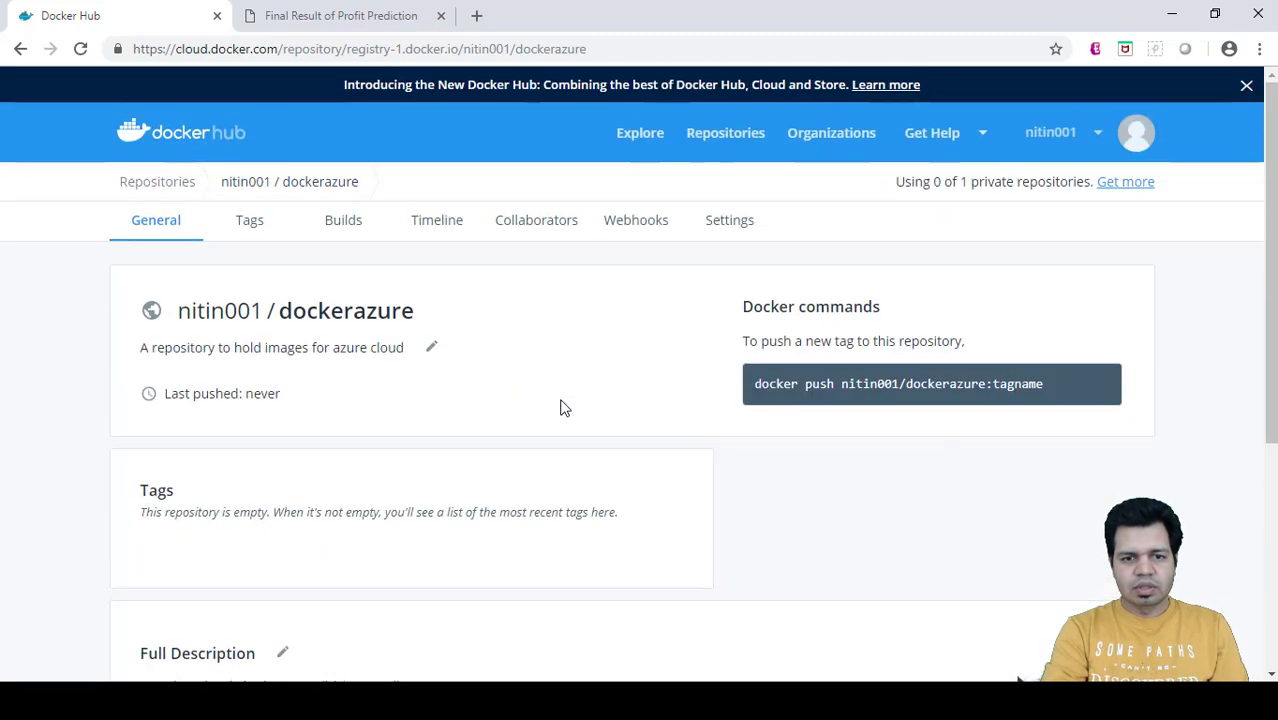
pyautogui.moveTo(170, 140)
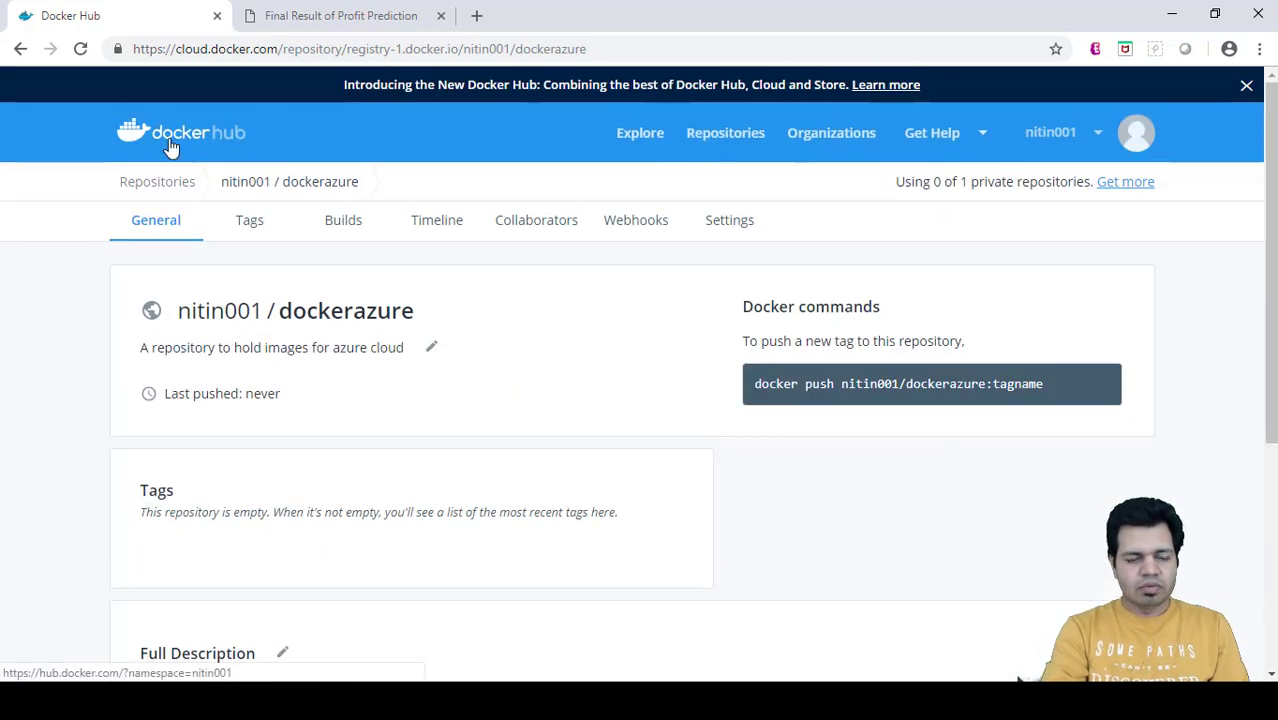
# Return to the nitin001 repositories dashboard using the Docker Hub logo.
pyautogui.click(180, 131)
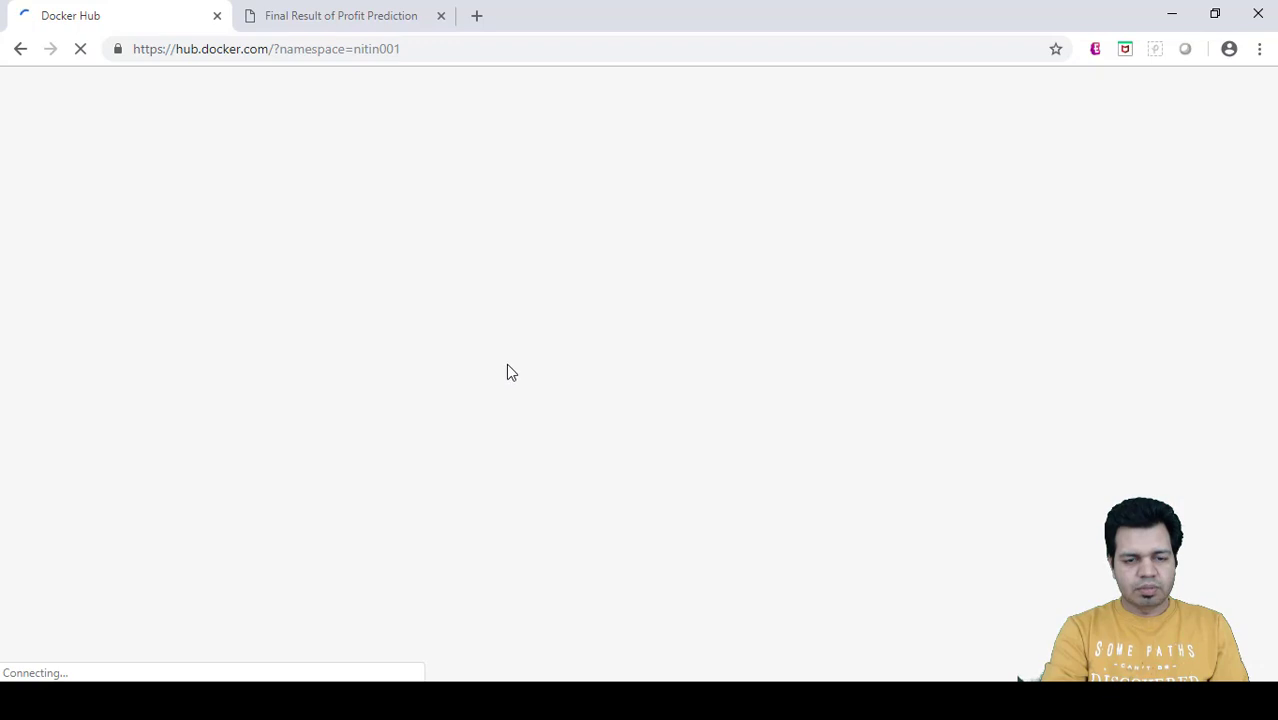
pyautogui.moveTo(649, 271)
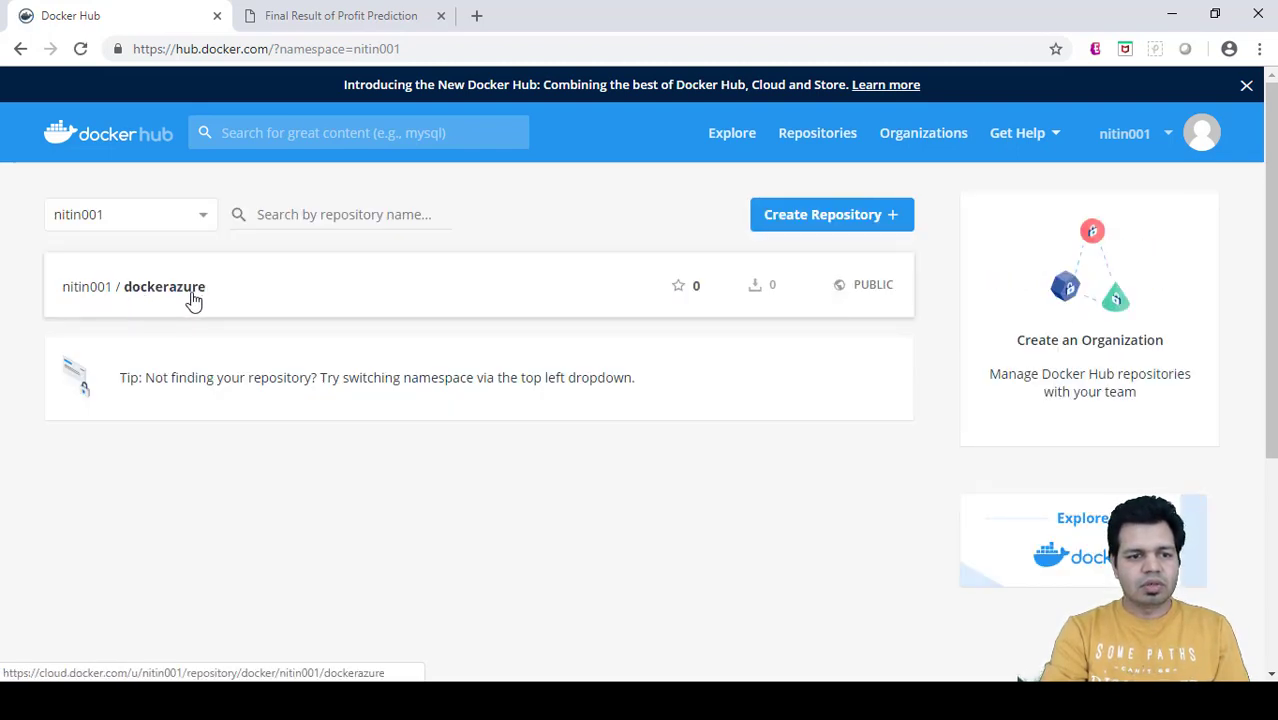
pyautogui.moveTo(758, 330)
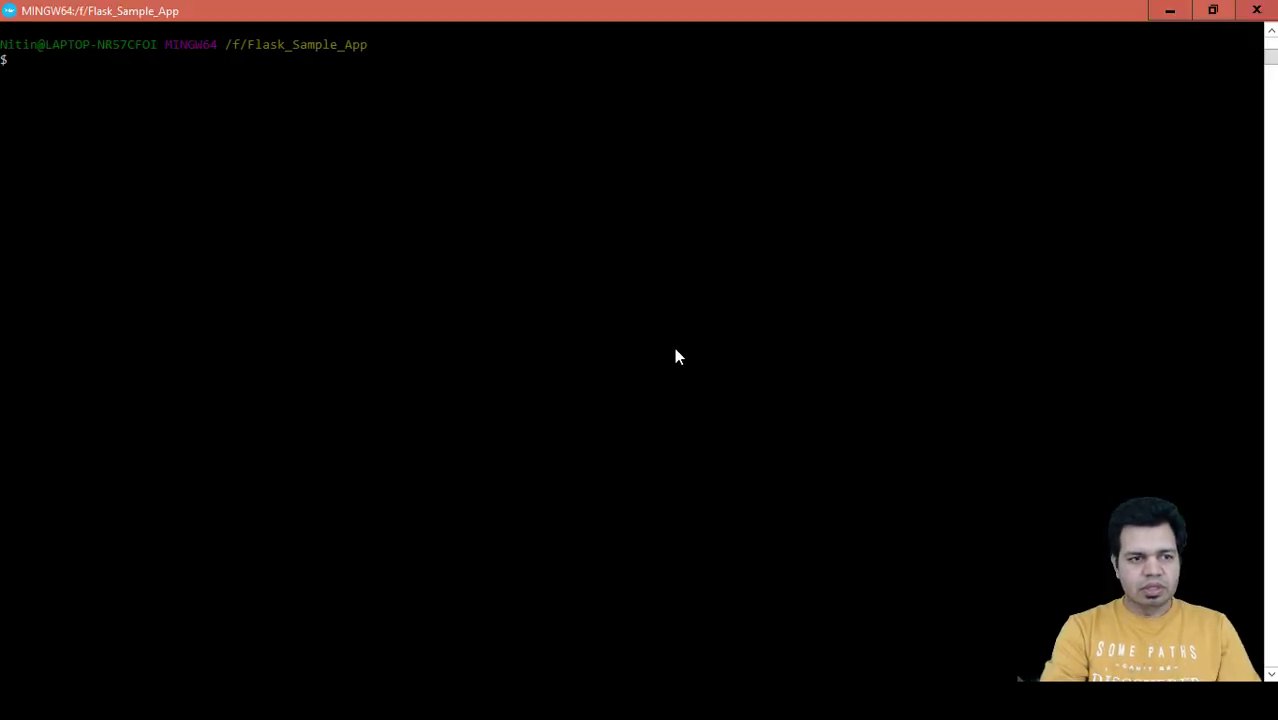
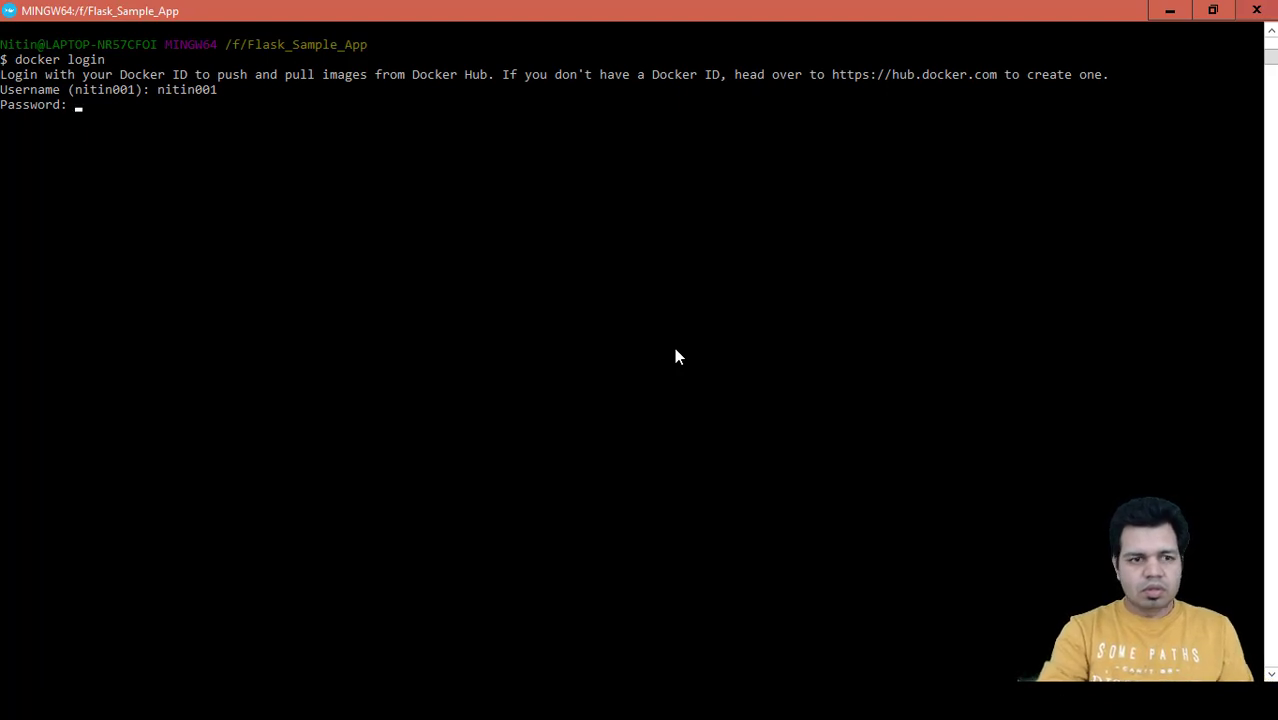
# Log in to Docker Hub as nitin001 with docker login, then list local images.
pyautogui.press('Enter')
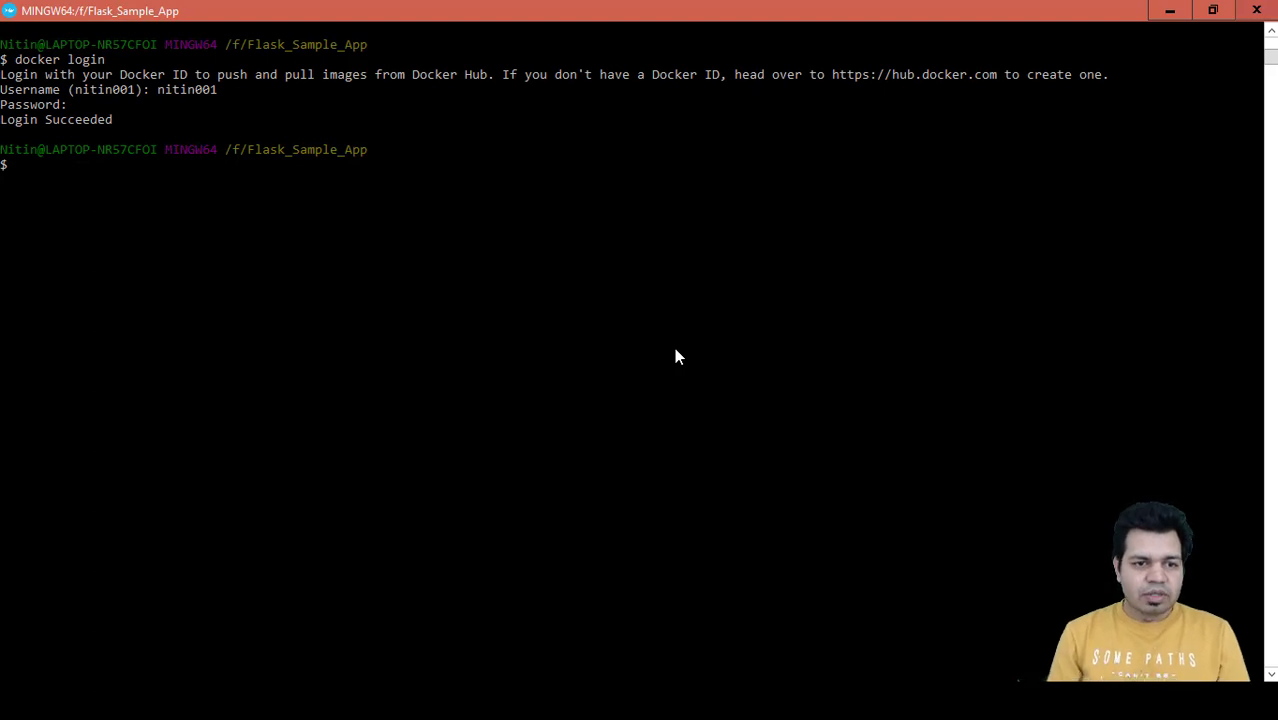
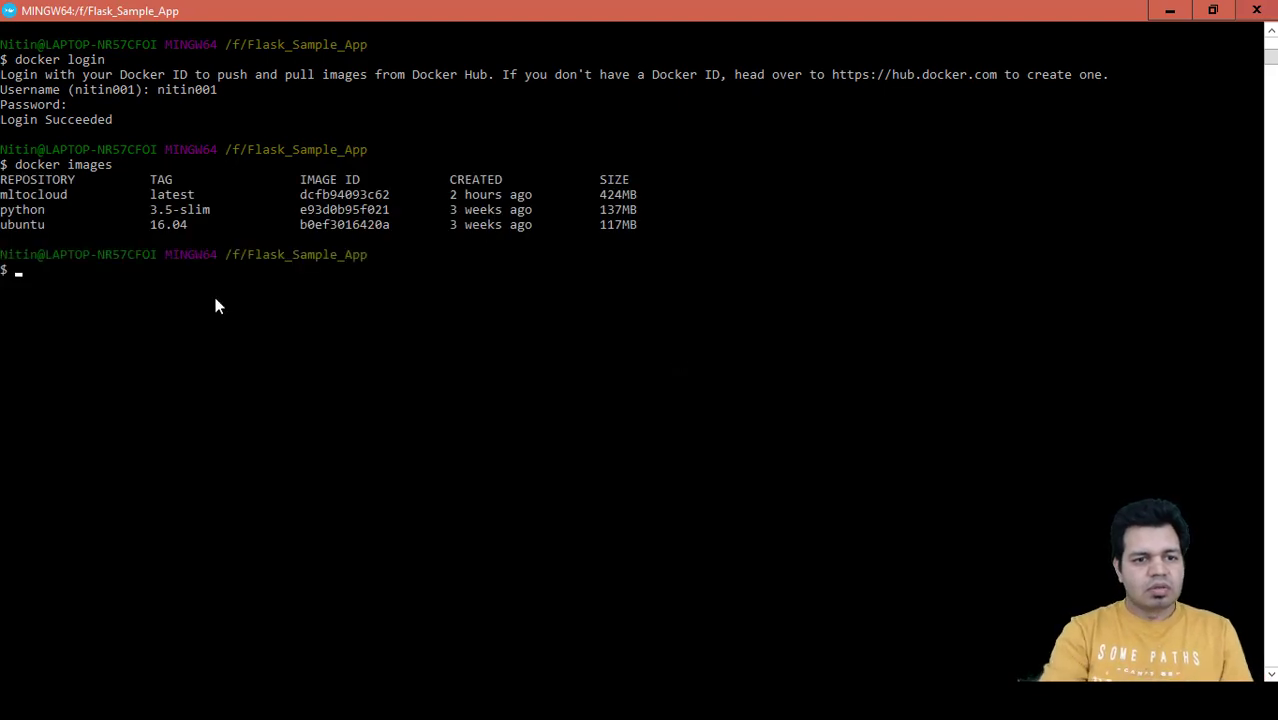
pyautogui.moveTo(155, 201)
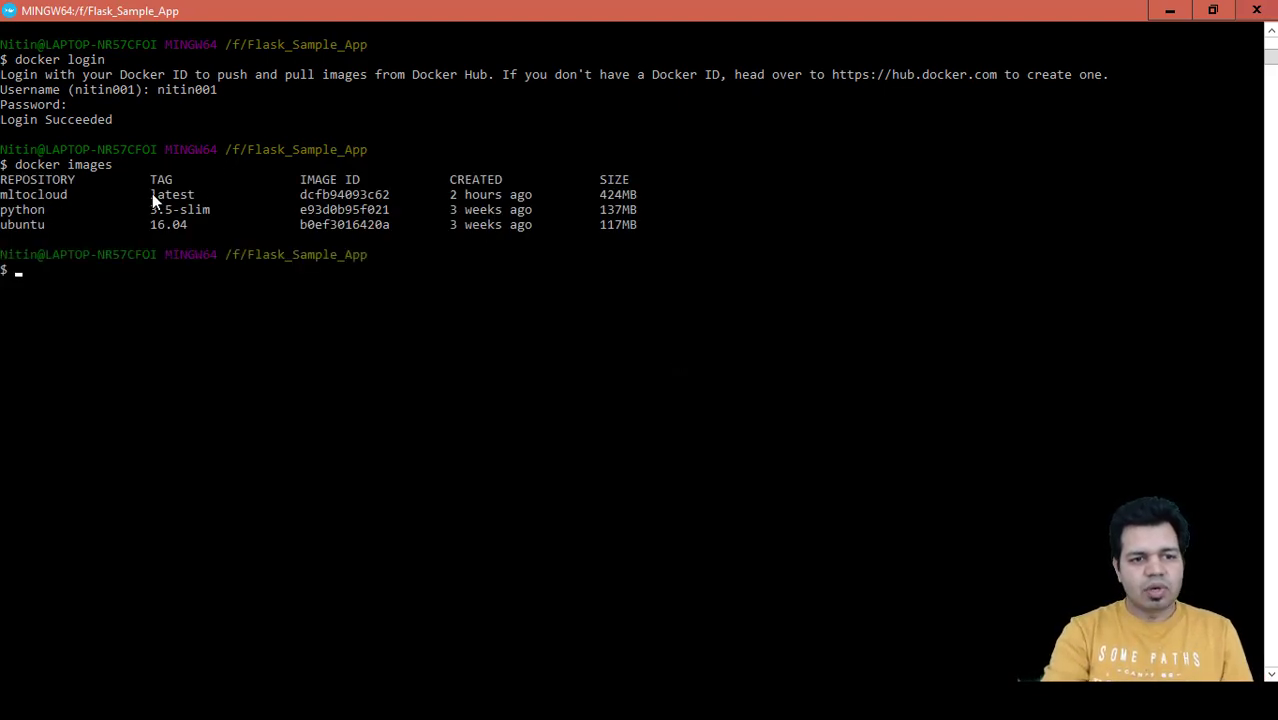
pyautogui.moveTo(407, 313)
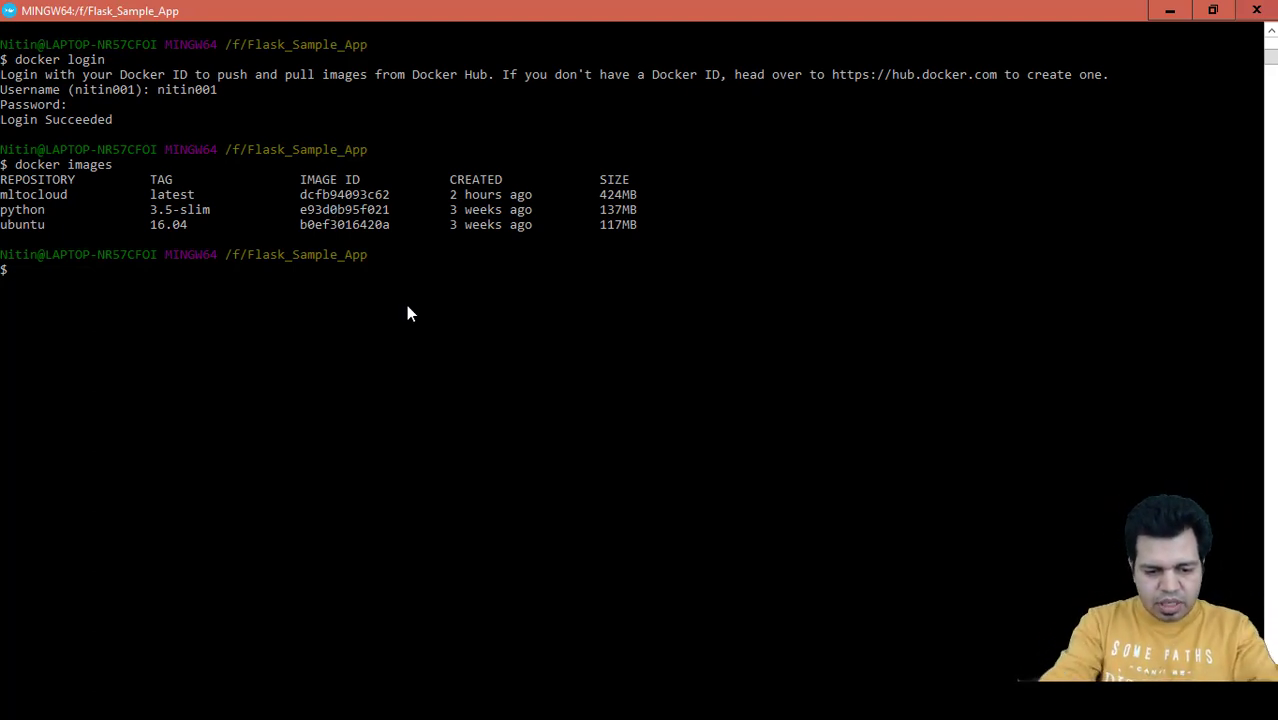
# Run docker tag mltocloud nitin001/dockerazure:1.0 in Git Bash.
pyautogui.write('d')
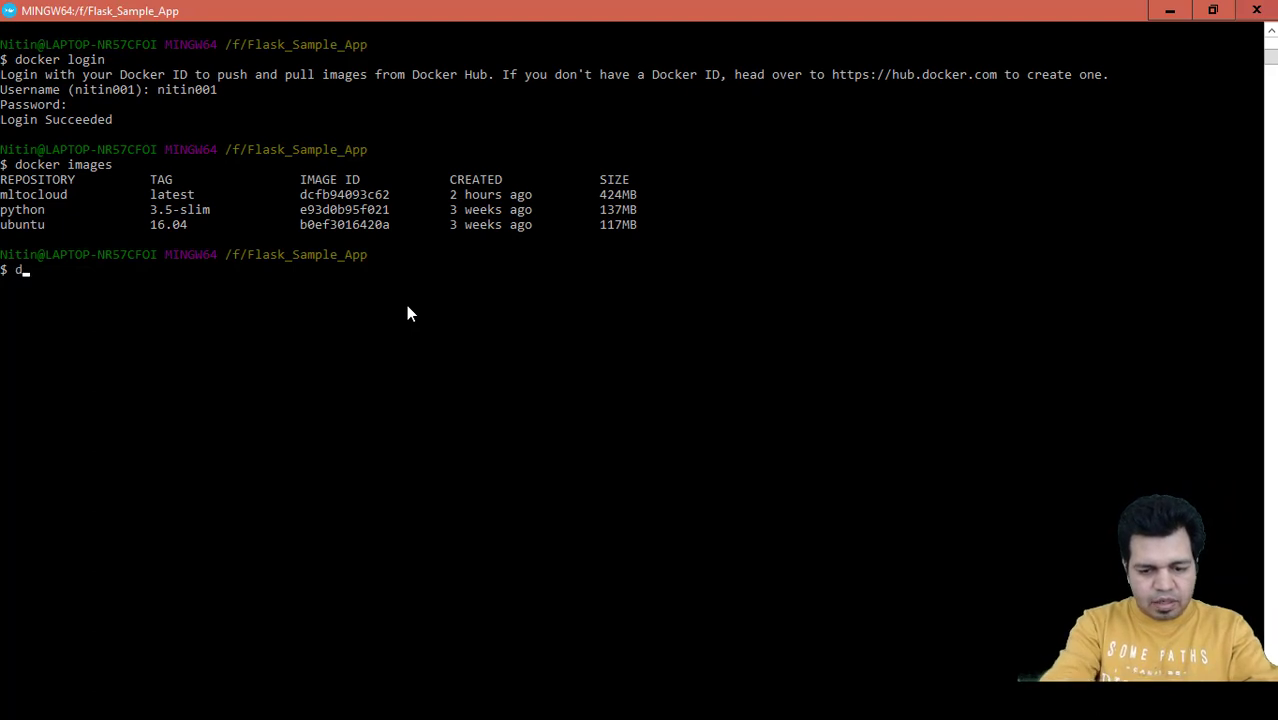
pyautogui.write('ocker')
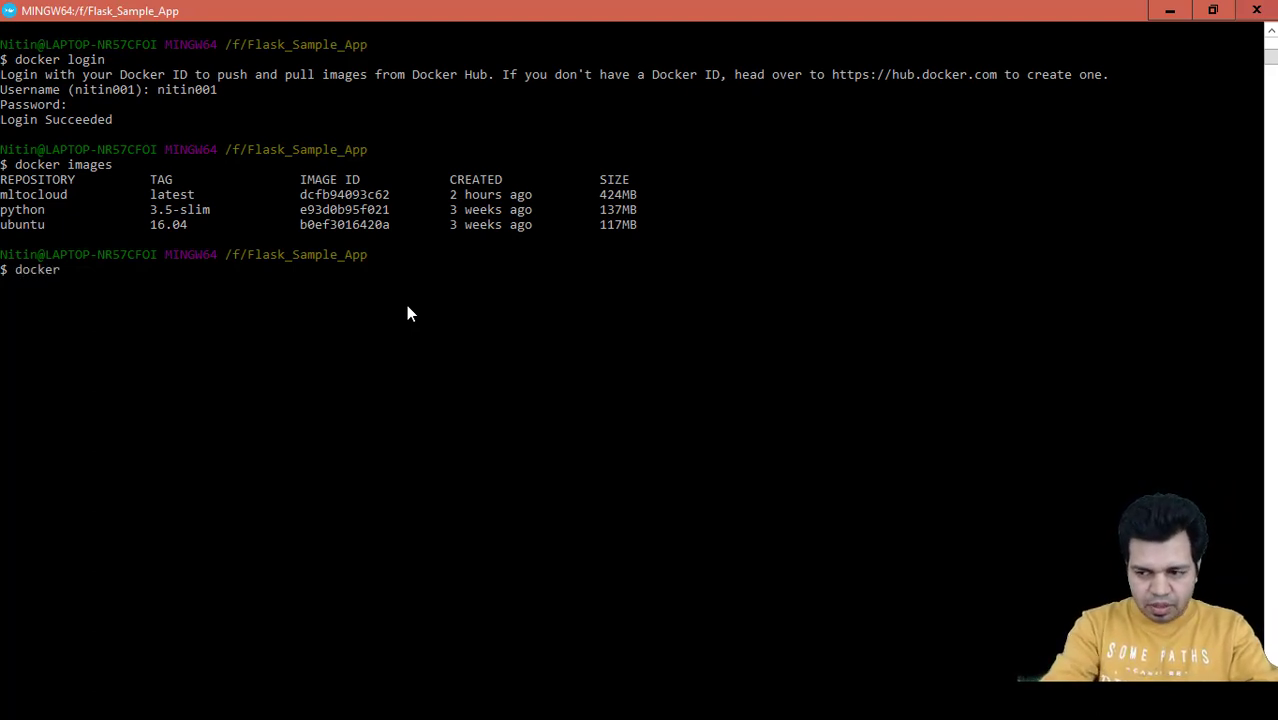
pyautogui.write('tag')
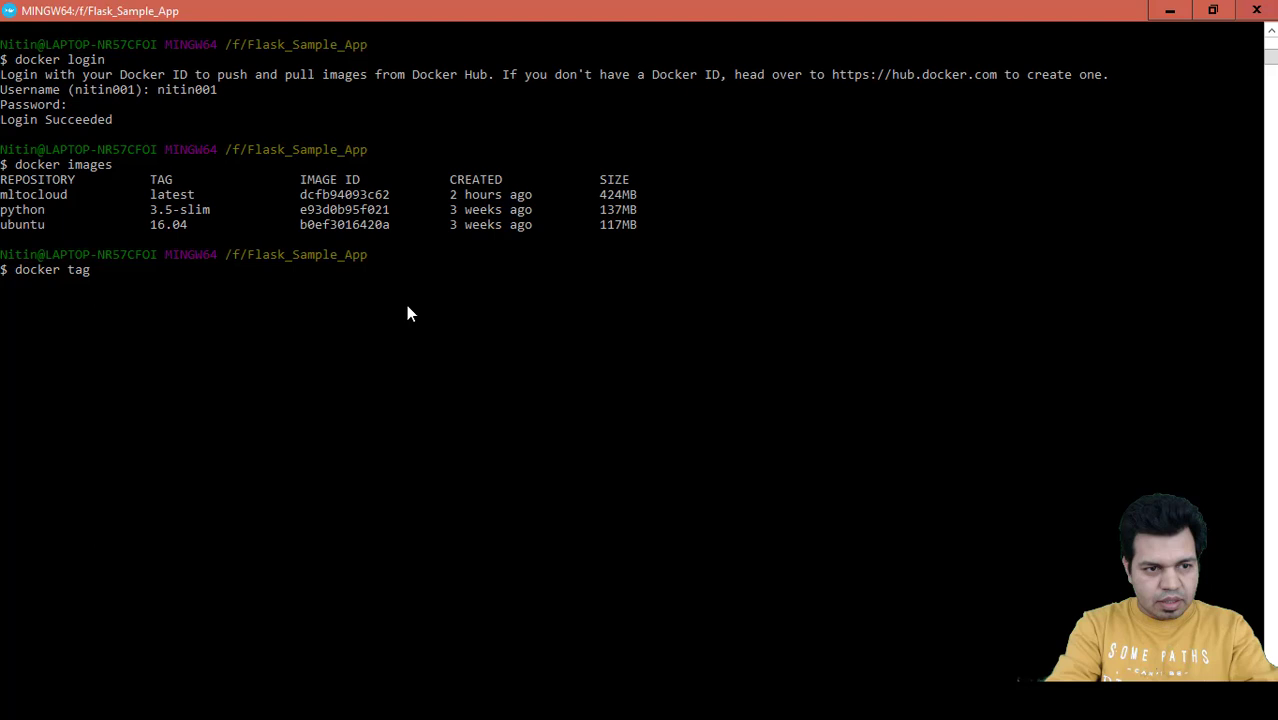
pyautogui.write('mlt')
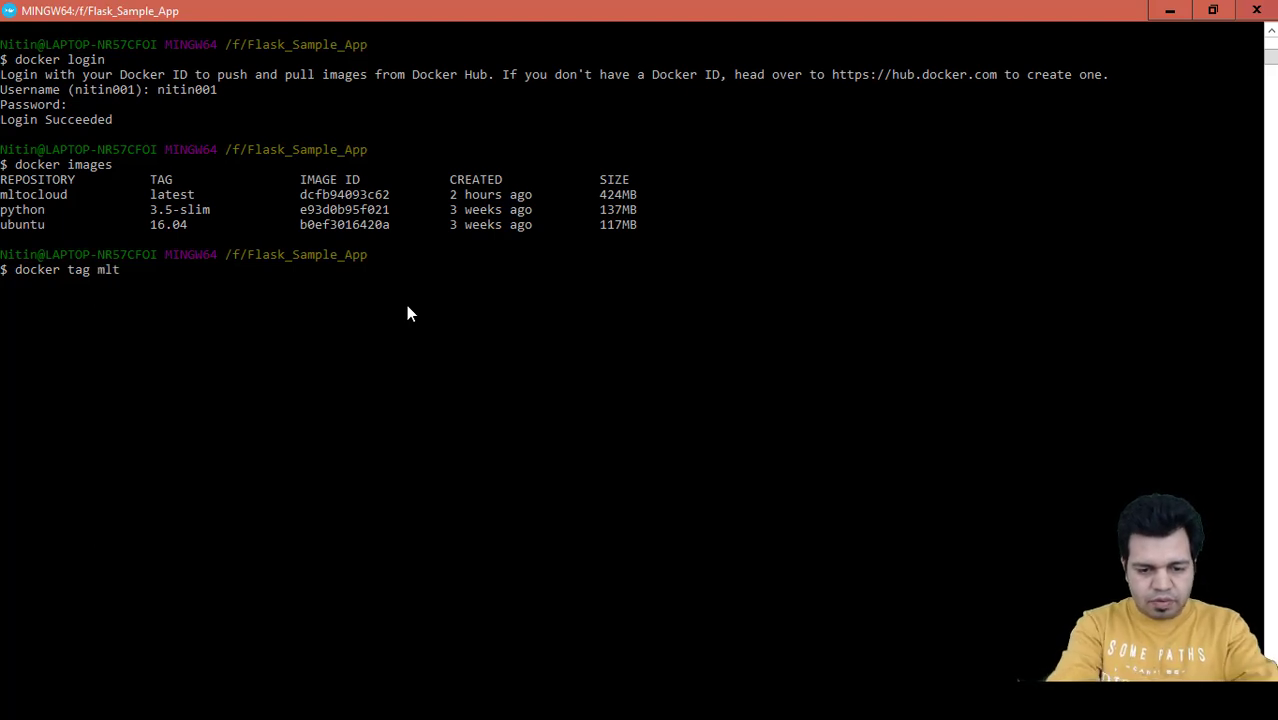
pyautogui.write('ocloud')
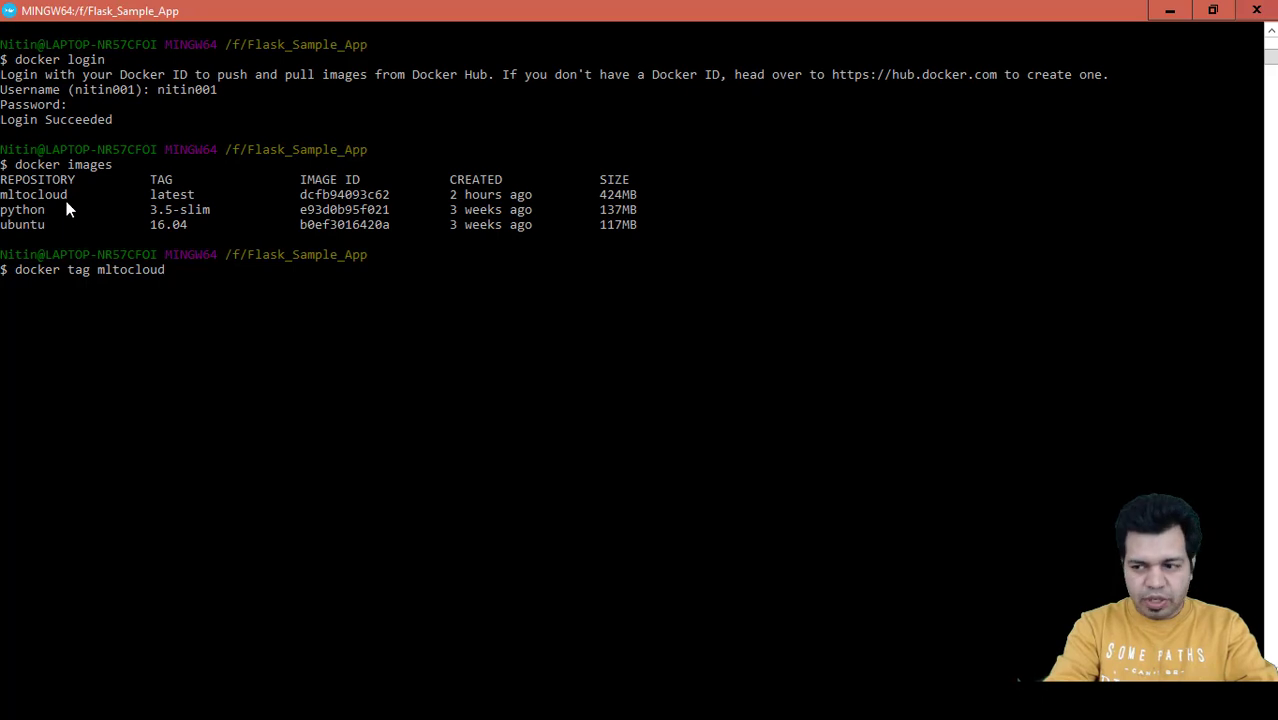
pyautogui.moveTo(724, 468)
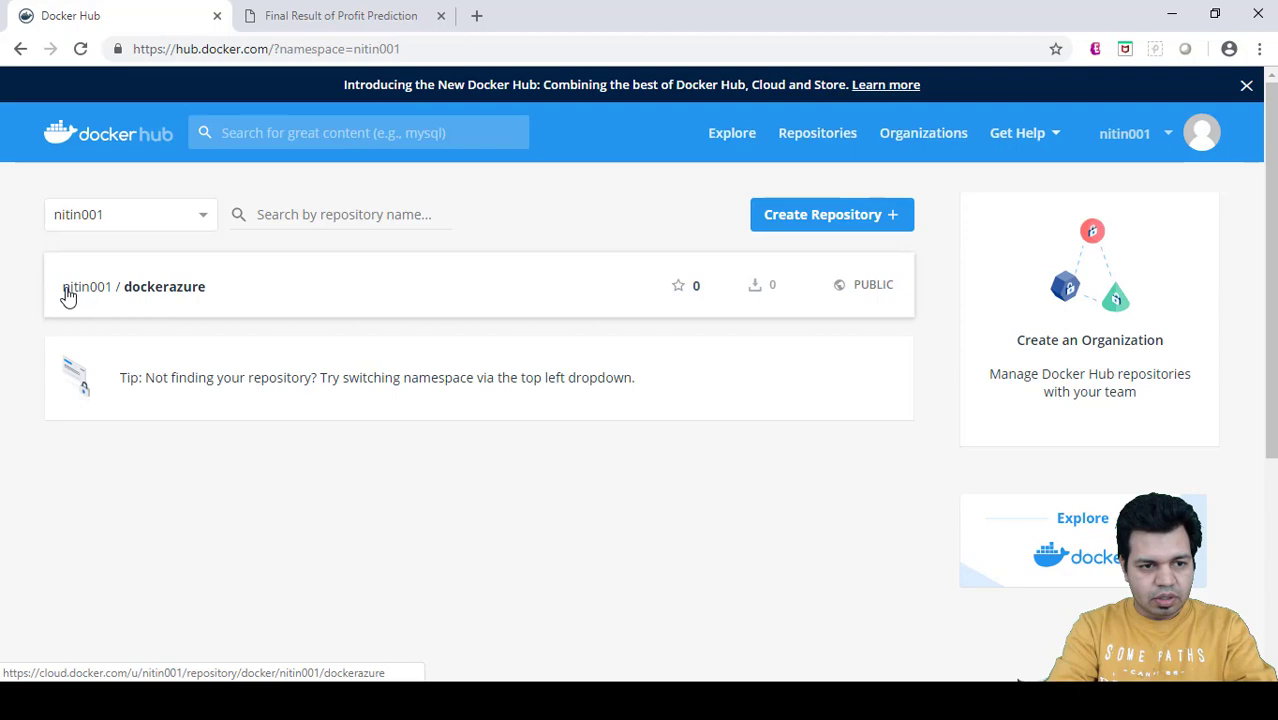
pyautogui.moveTo(258, 357)
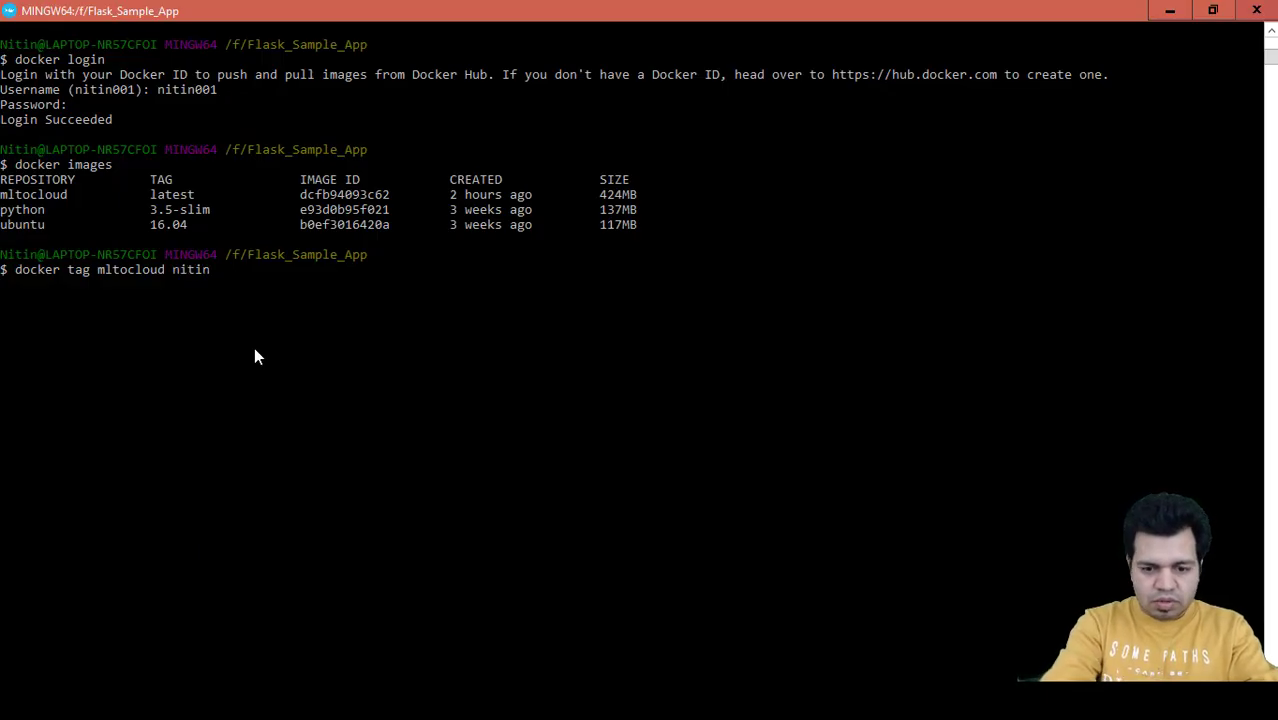
pyautogui.write('001/docker')
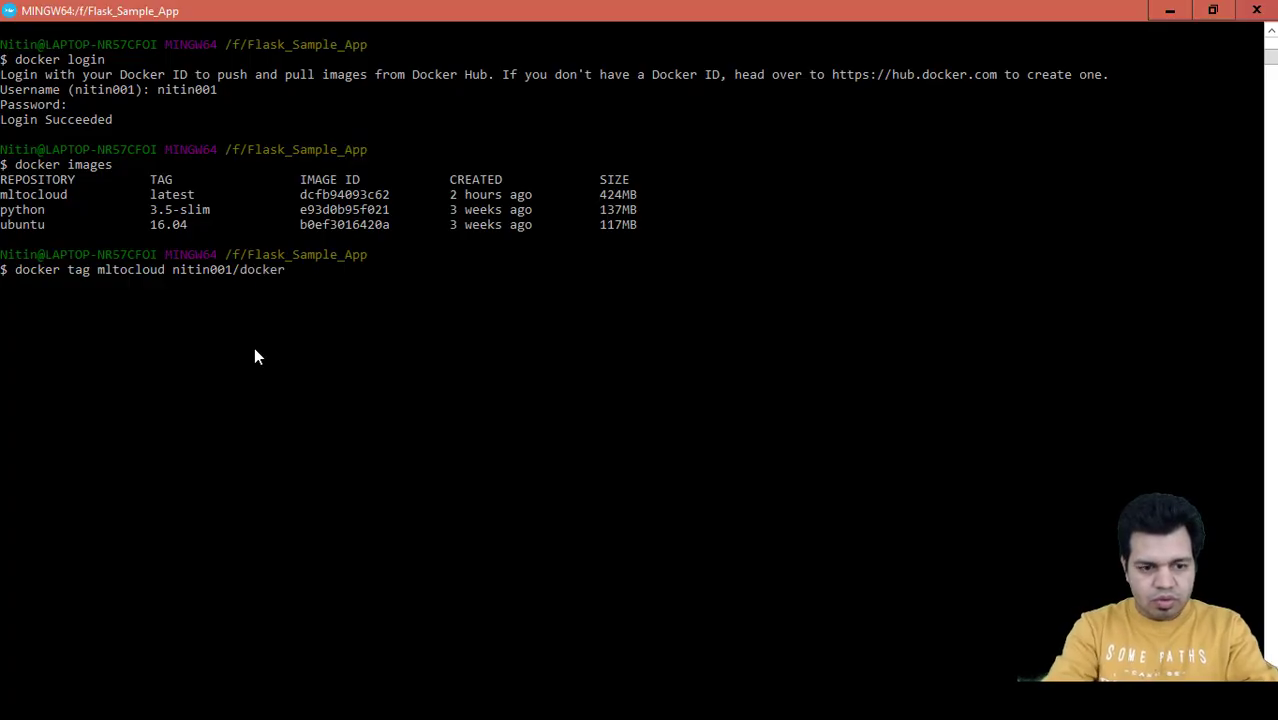
pyautogui.write('azure')
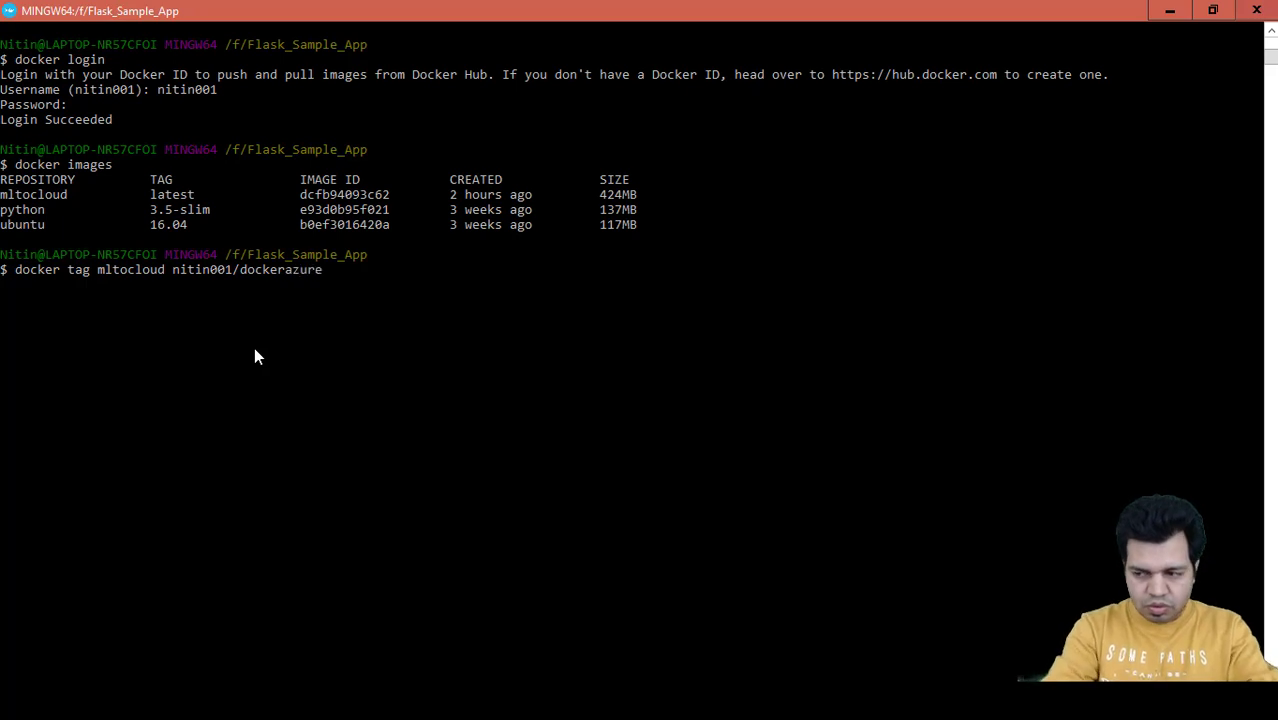
pyautogui.write(':')
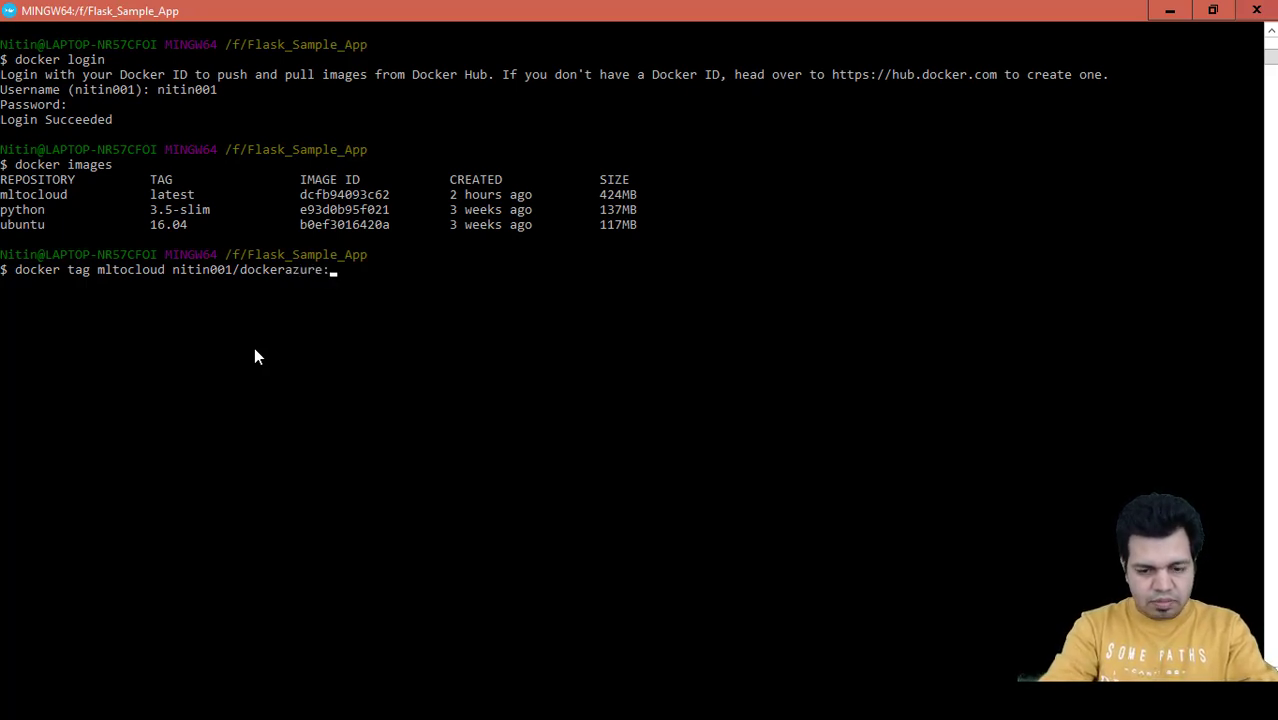
pyautogui.write('1')
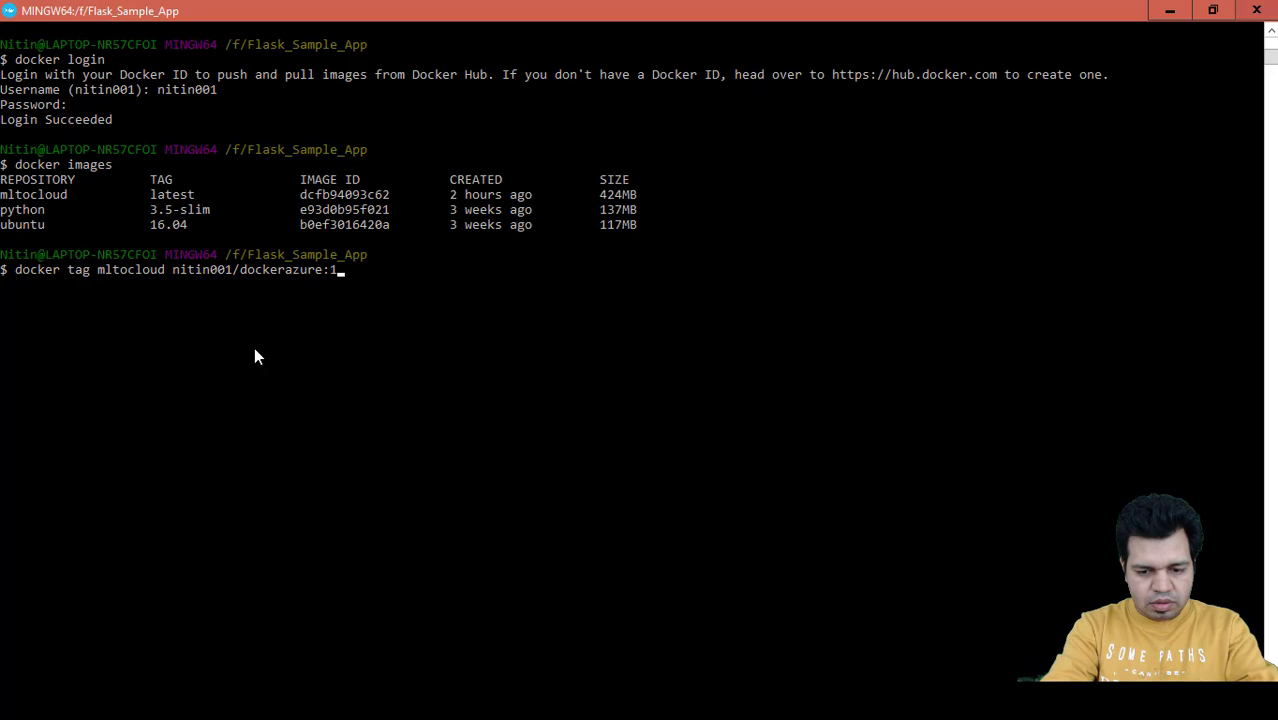
pyautogui.write('.0')
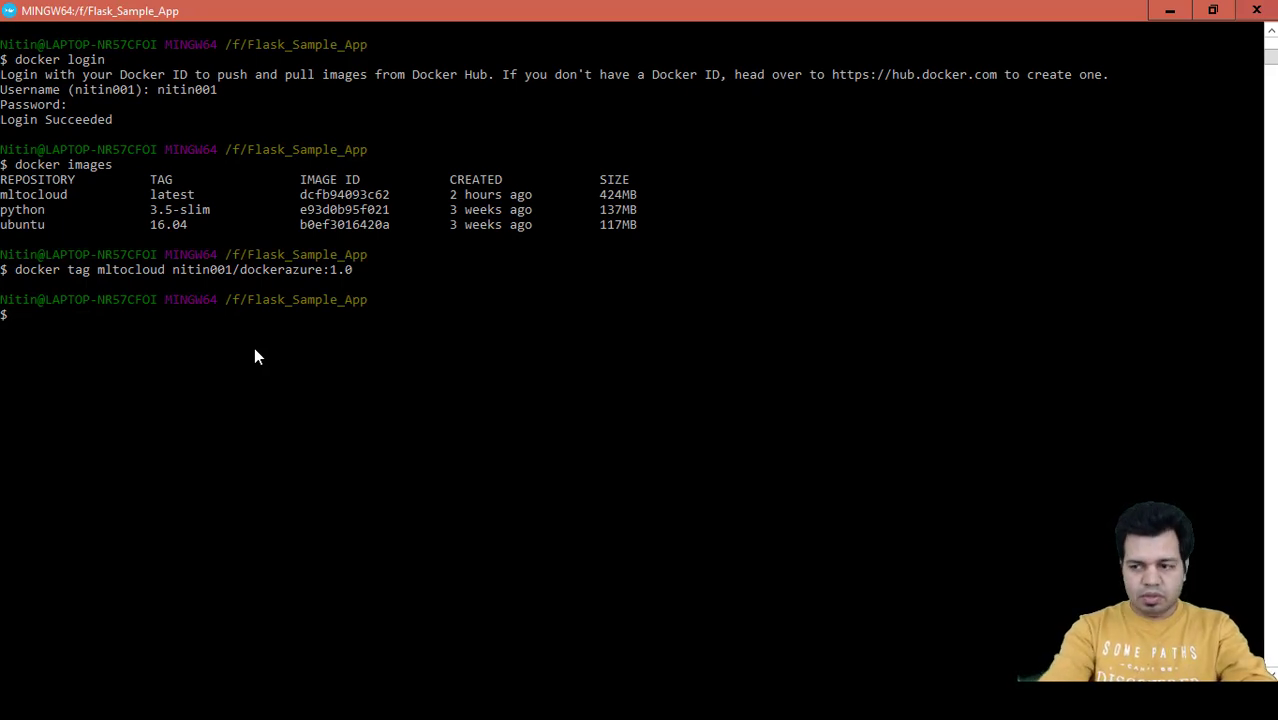
# Rework the tag command into docker push nitin001/dockerazure:1.0.
pyautogui.write('docker tag mltocloud nitin001/dockerazure:1.0')
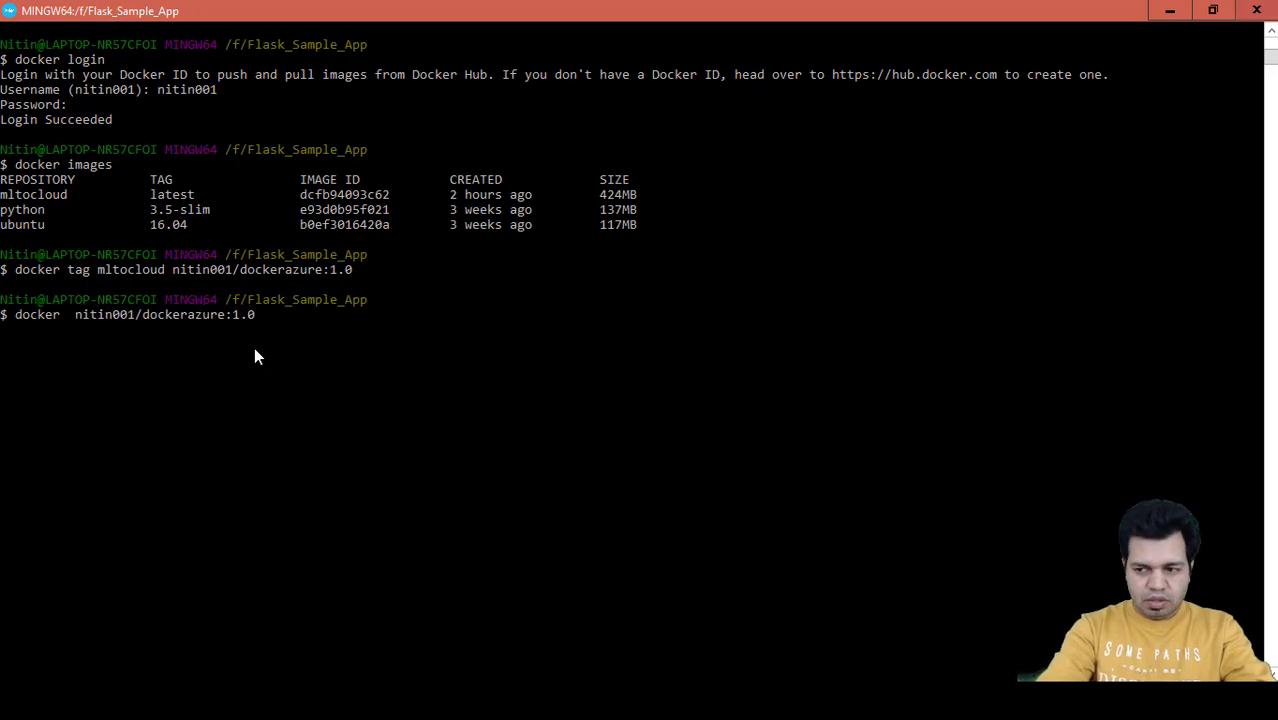
pyautogui.write('push')
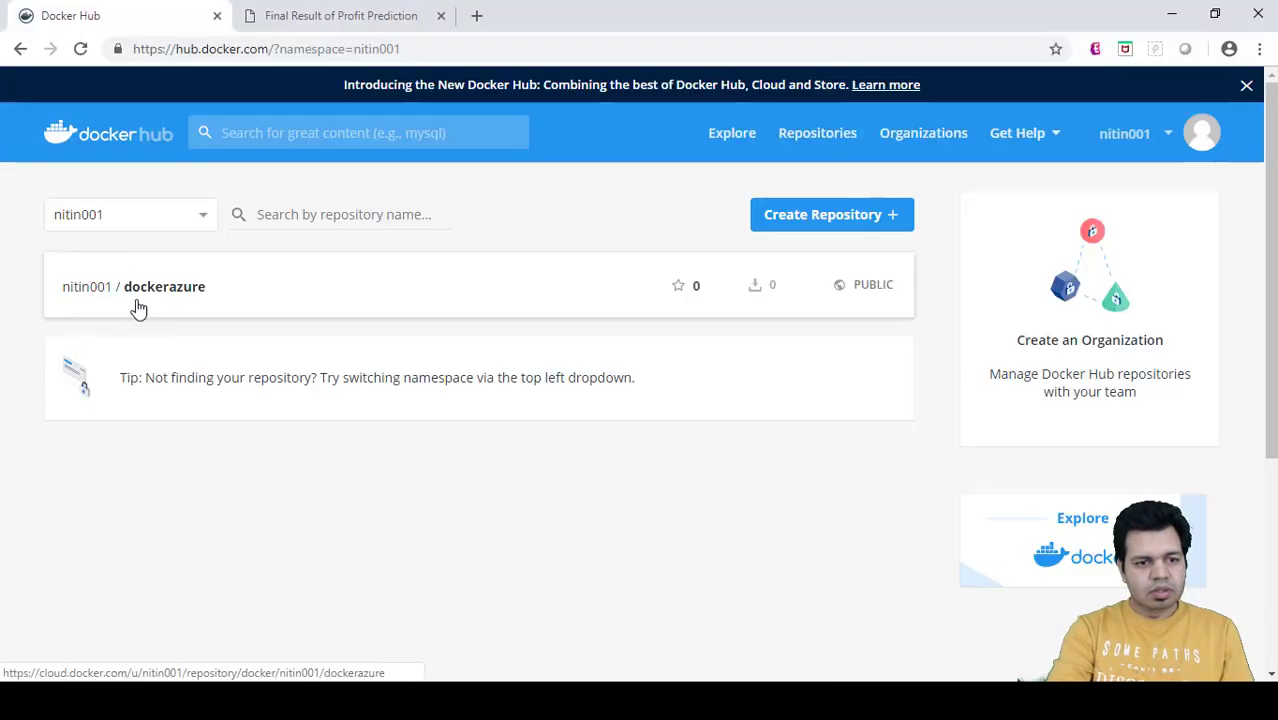
pyautogui.moveTo(615, 535)
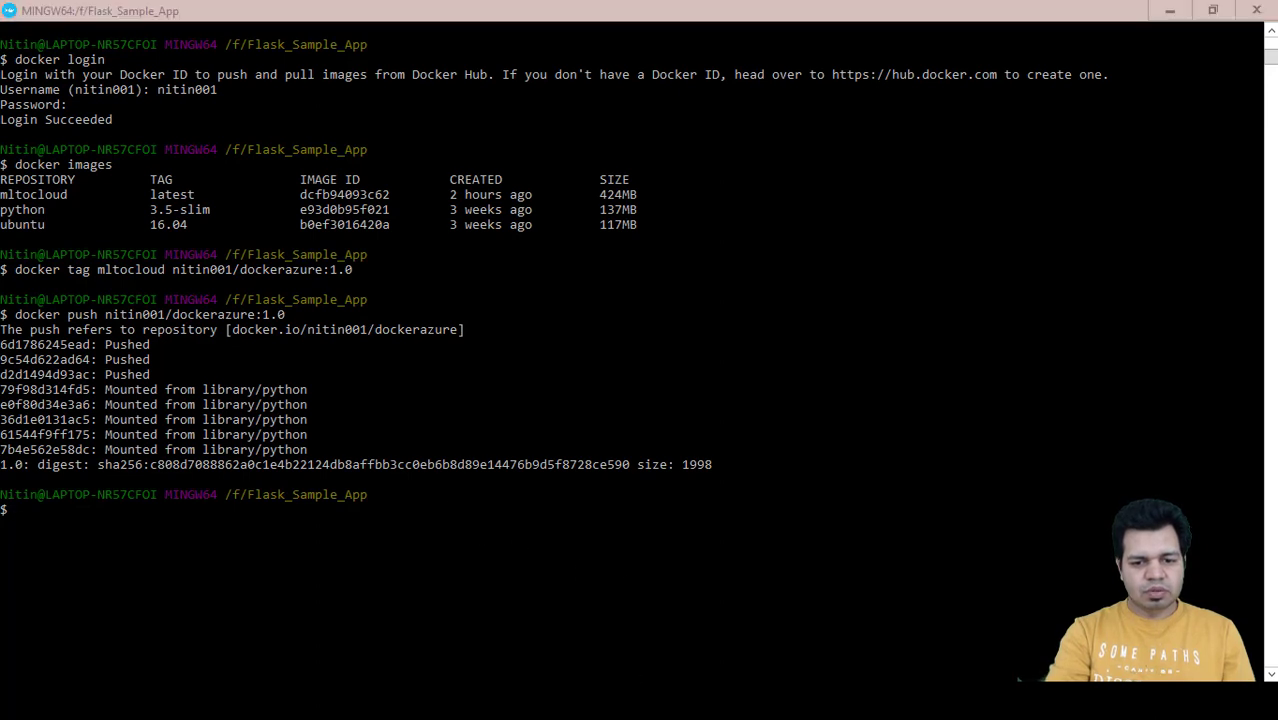
# Reload the Docker Hub repositories list and open nitin001/dockerazure showing tag 1.0.
pyautogui.click(70, 15)
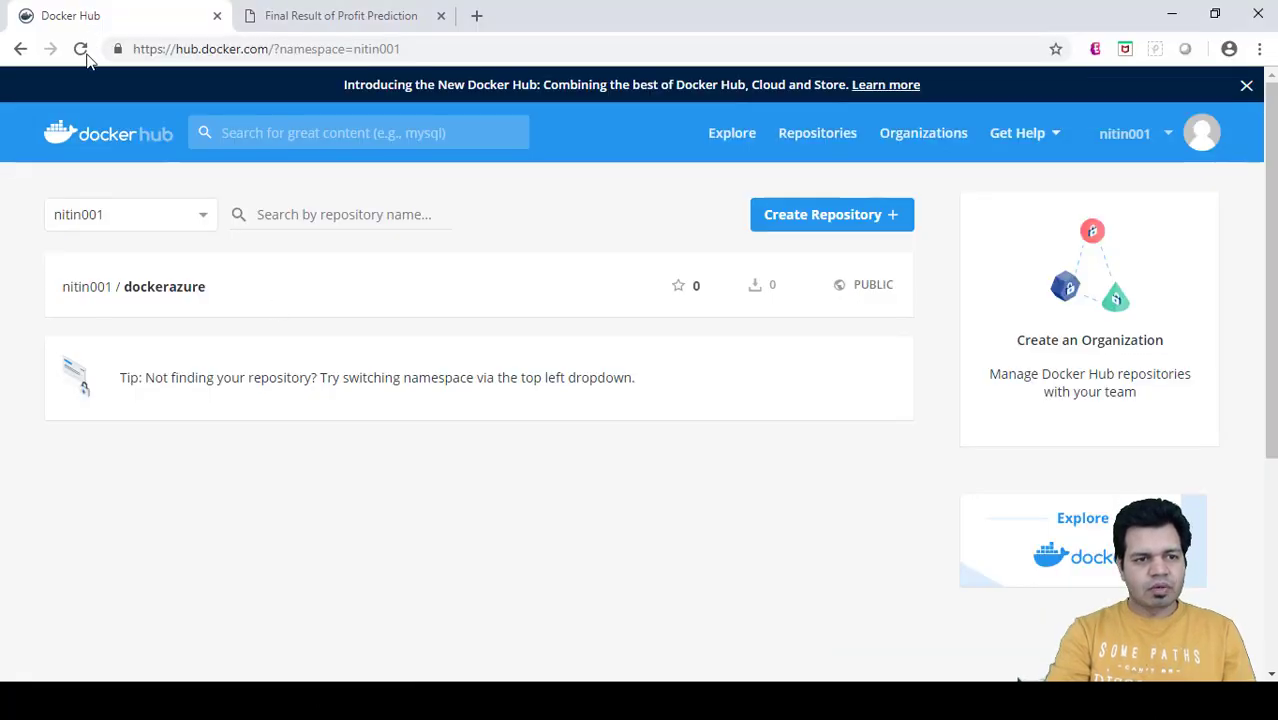
pyautogui.click(81, 48)
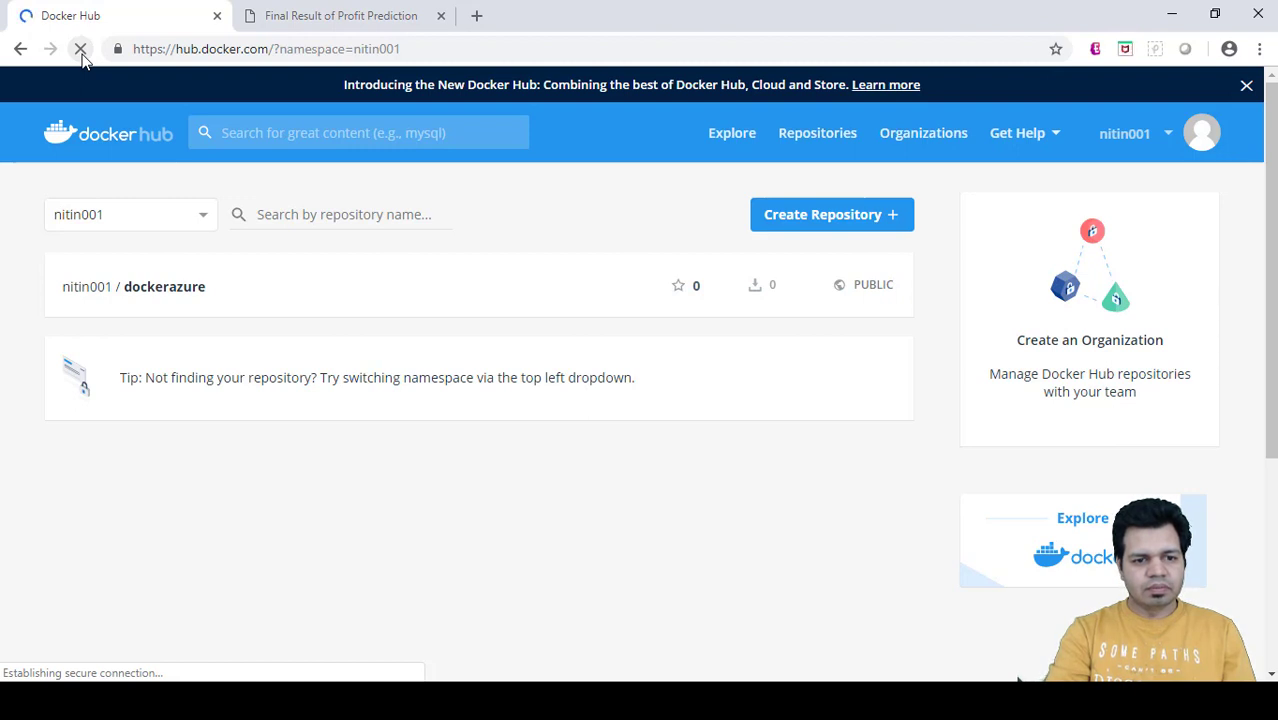
pyautogui.click(80, 48)
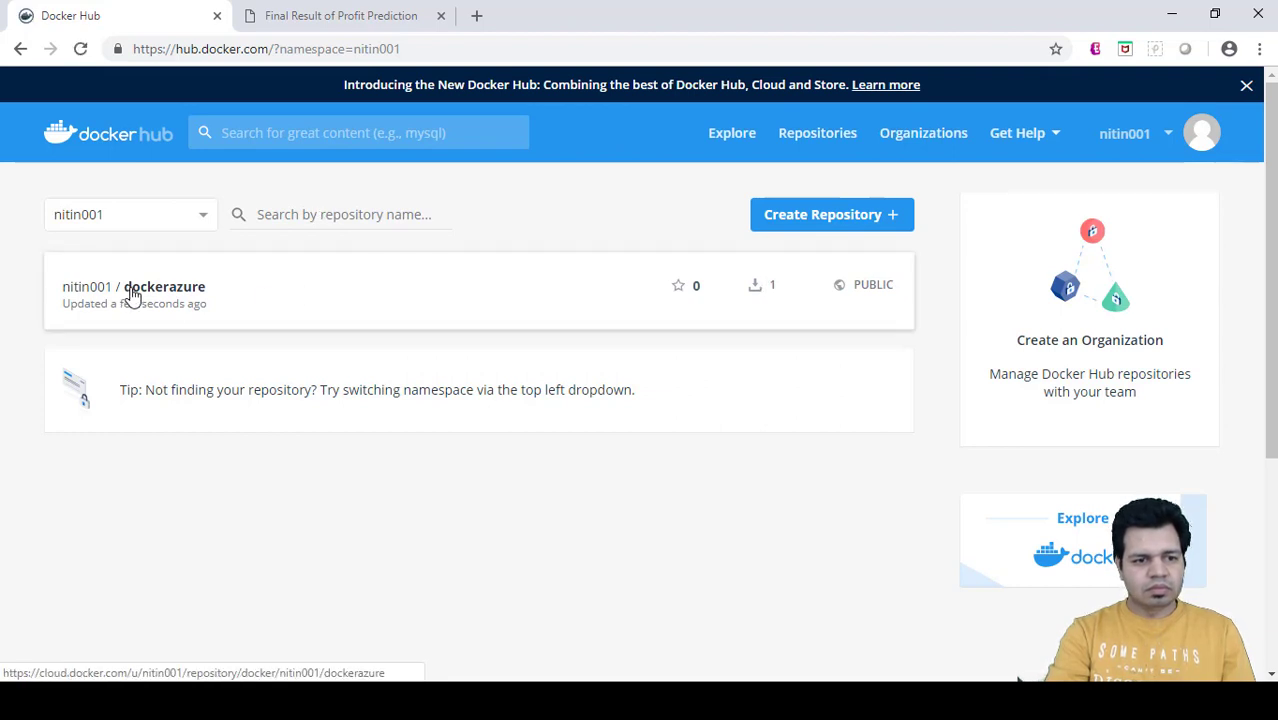
pyautogui.click(164, 286)
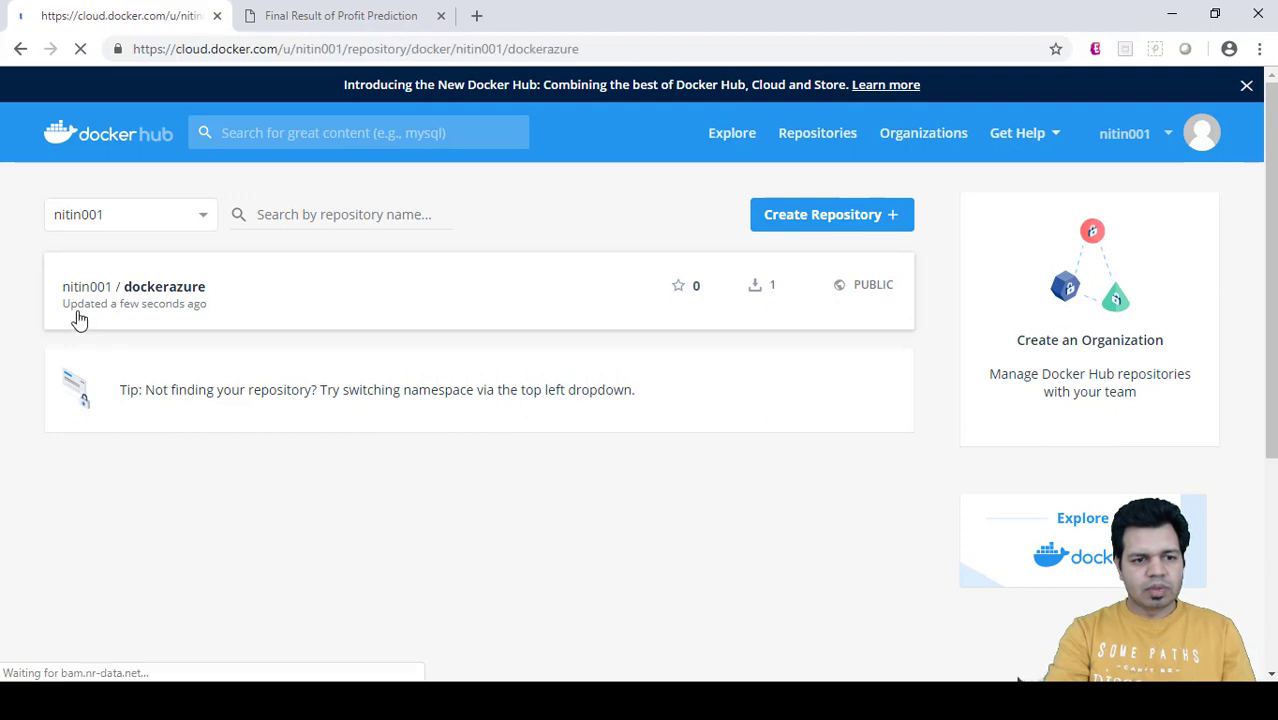
pyautogui.click(164, 286)
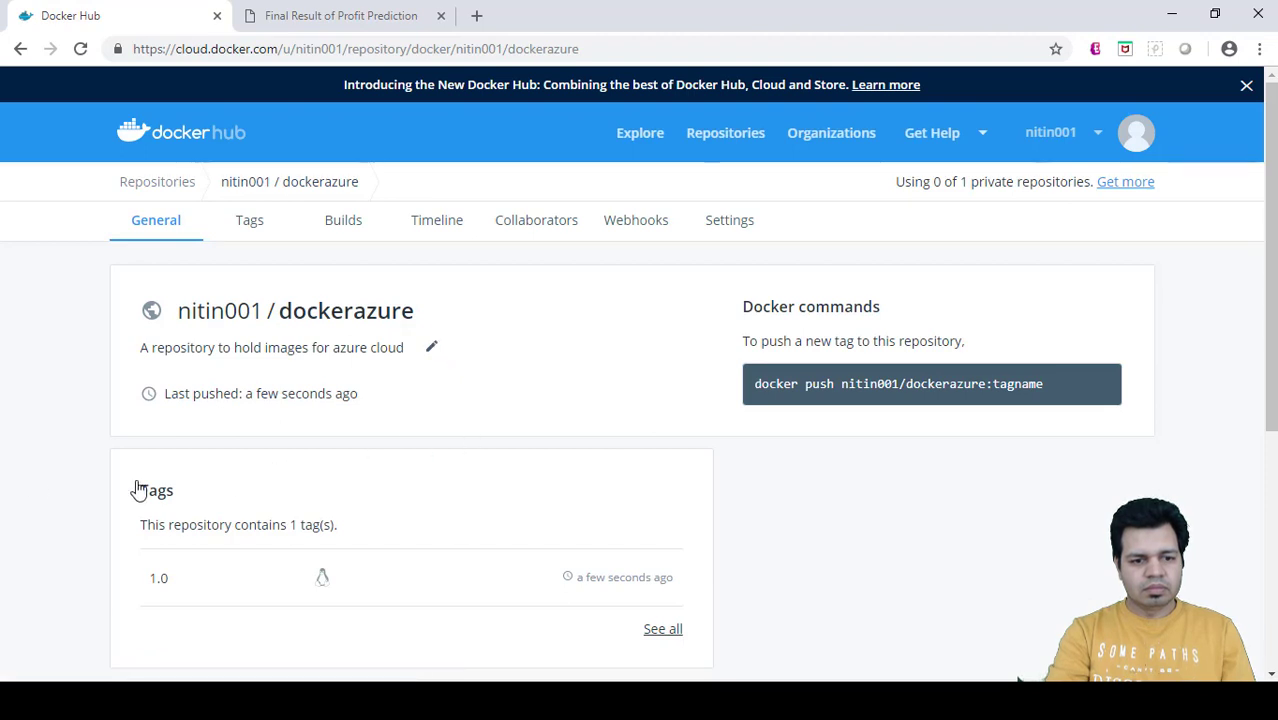
pyautogui.scroll(-3)
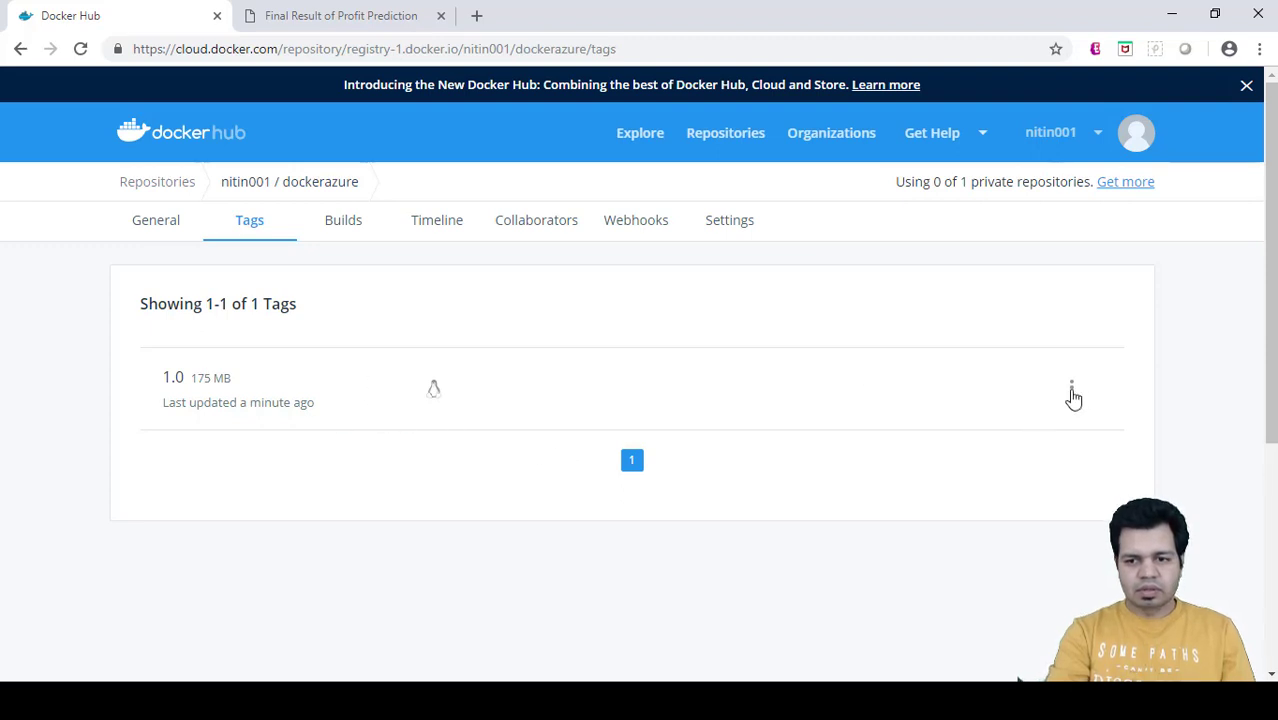
pyautogui.click(1072, 386)
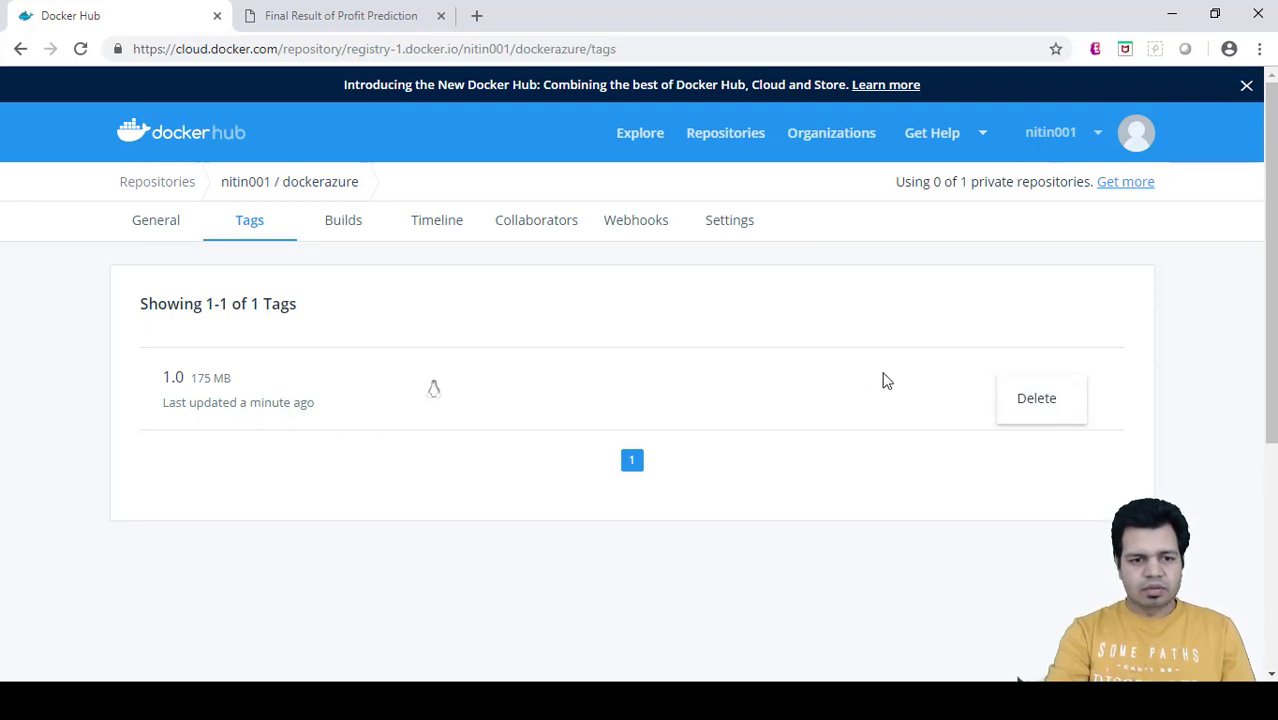
pyautogui.moveTo(490, 370)
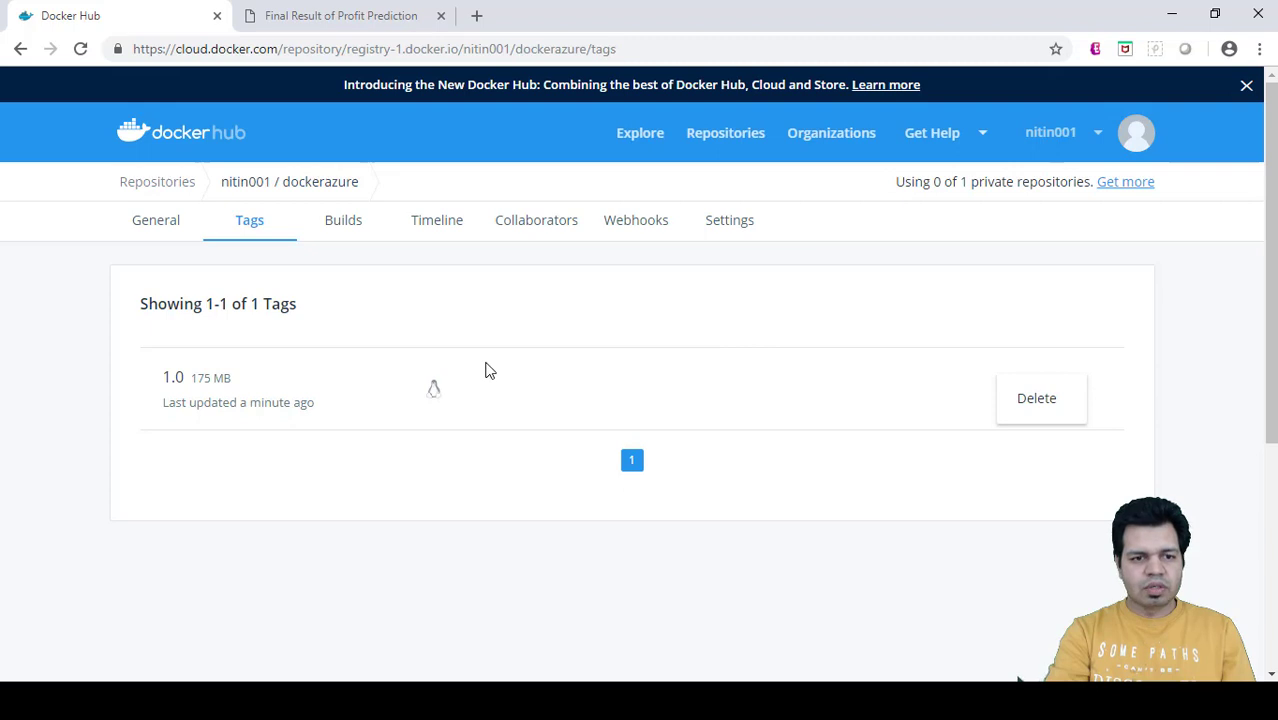
pyautogui.click(343, 220)
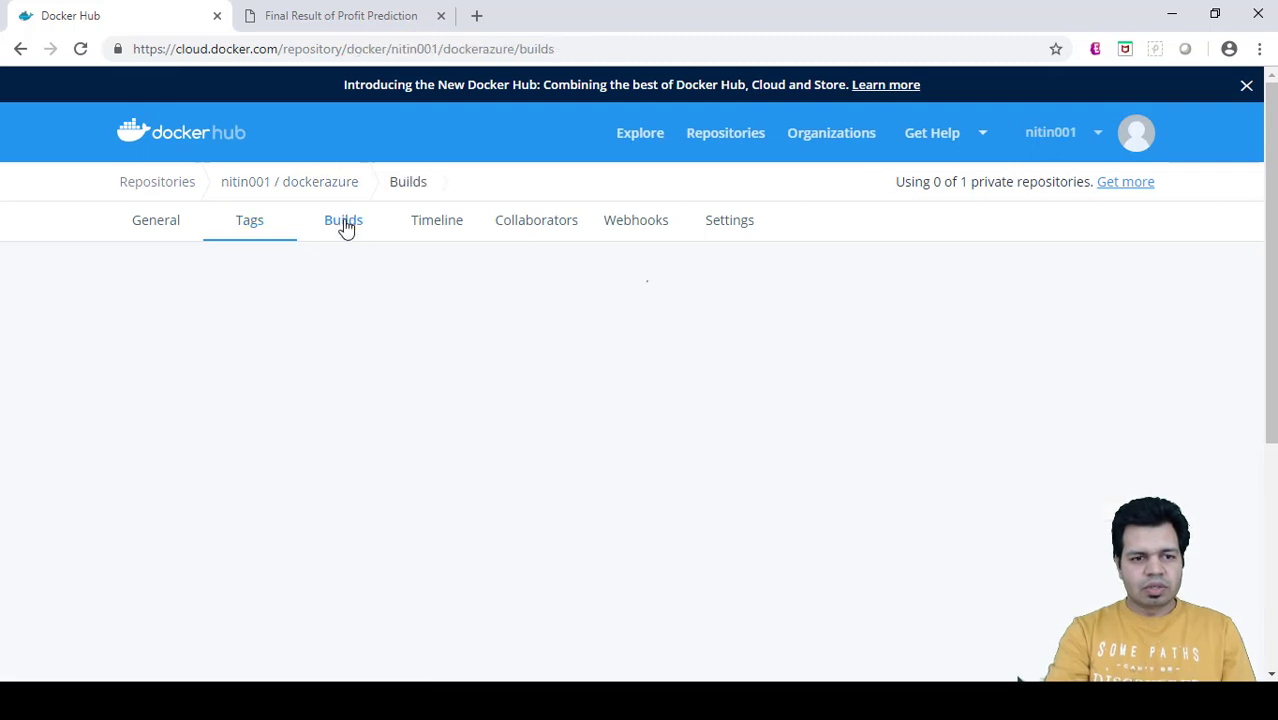
pyautogui.click(343, 220)
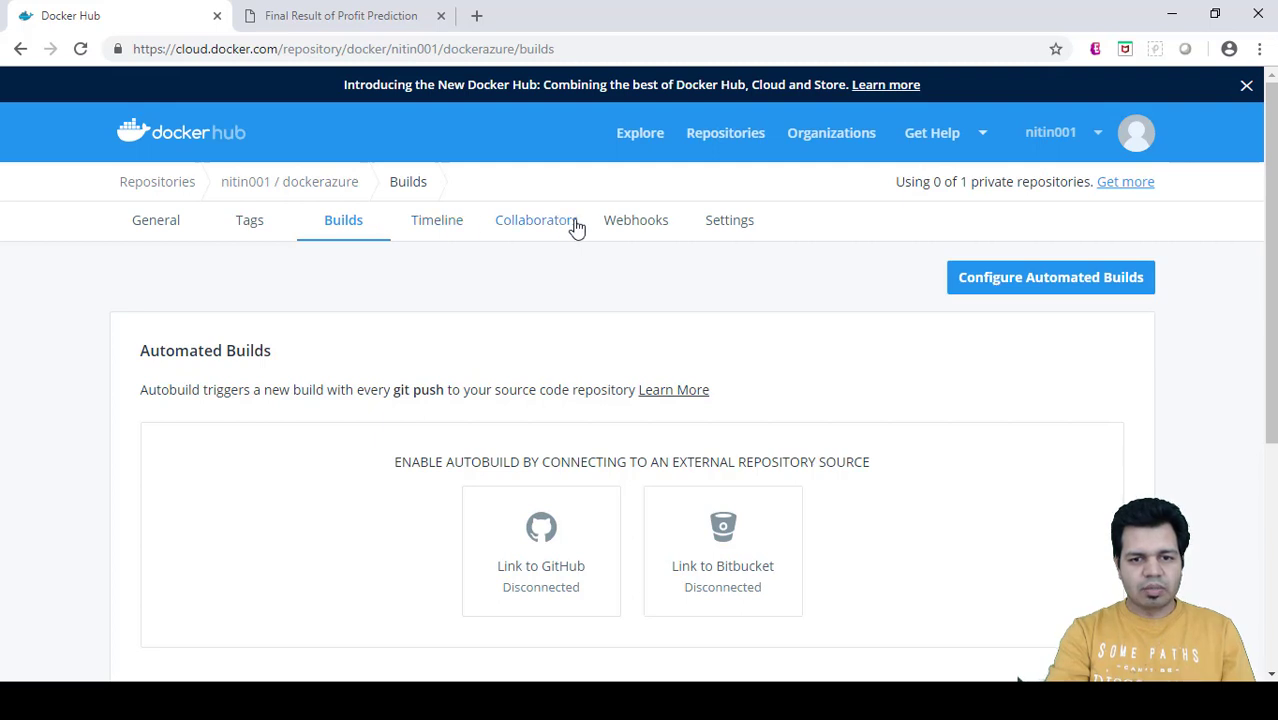
pyautogui.moveTo(155, 220)
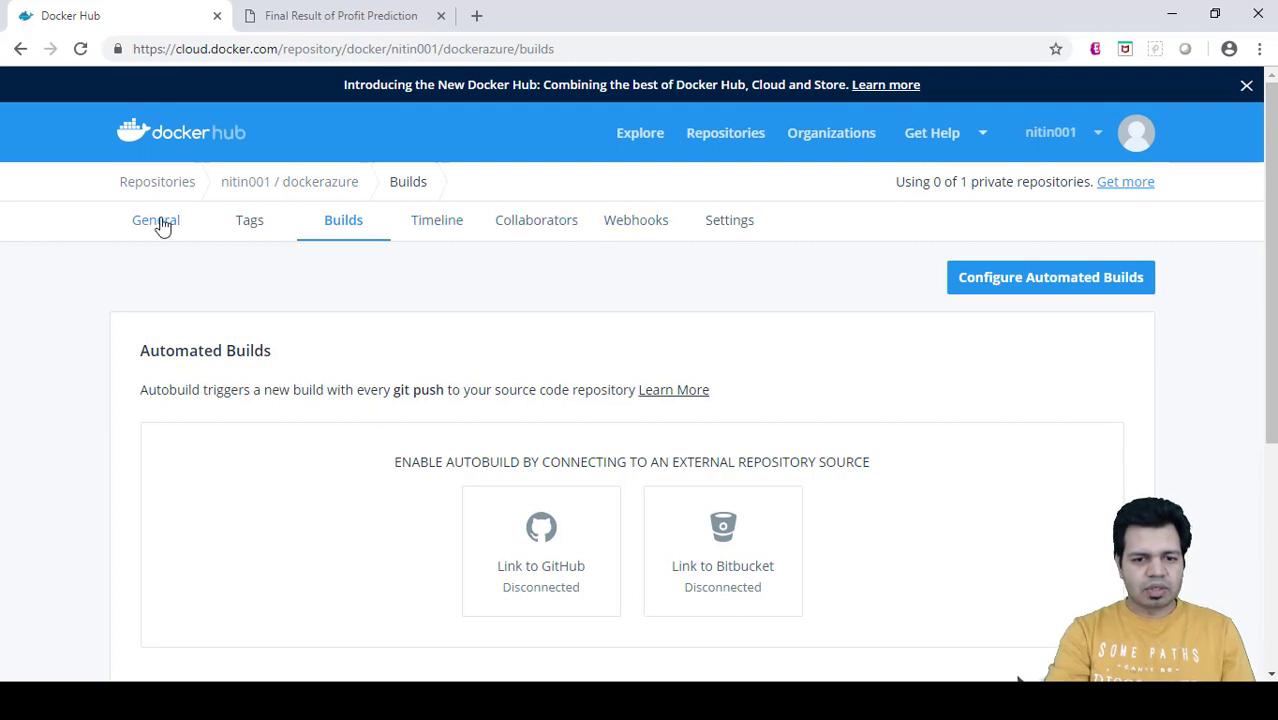
pyautogui.click(155, 219)
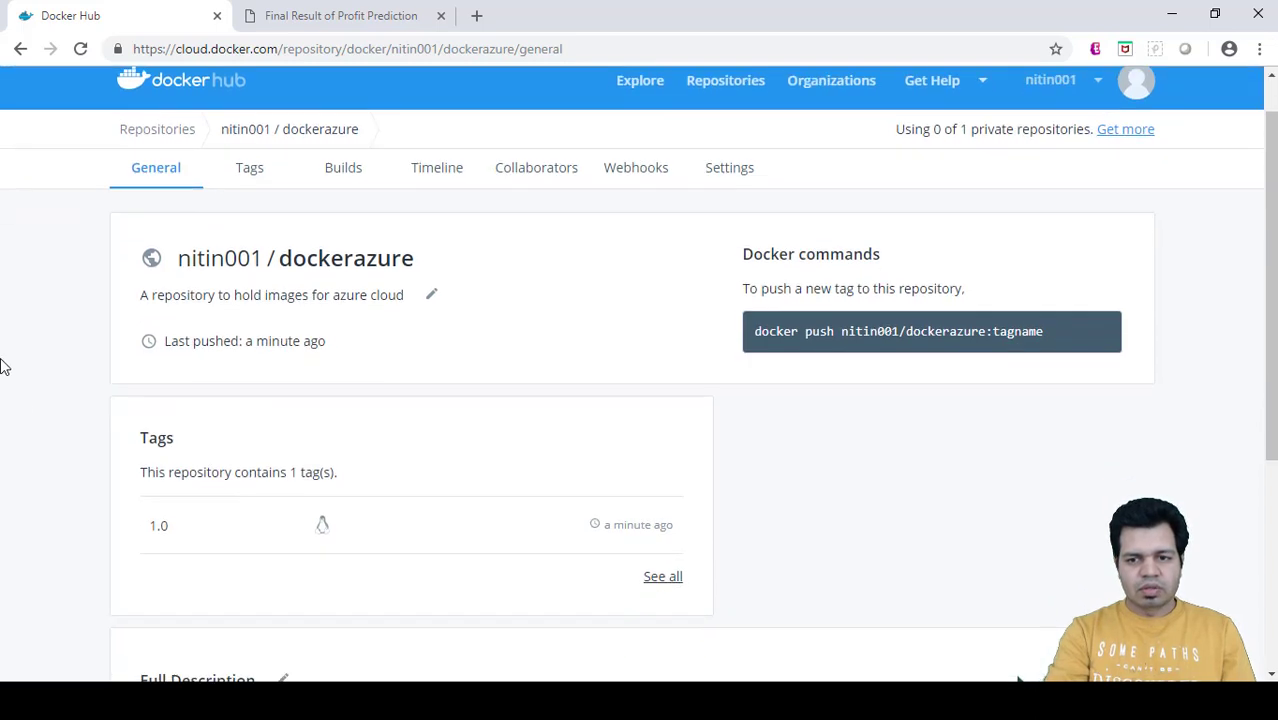
pyautogui.scroll(-3)
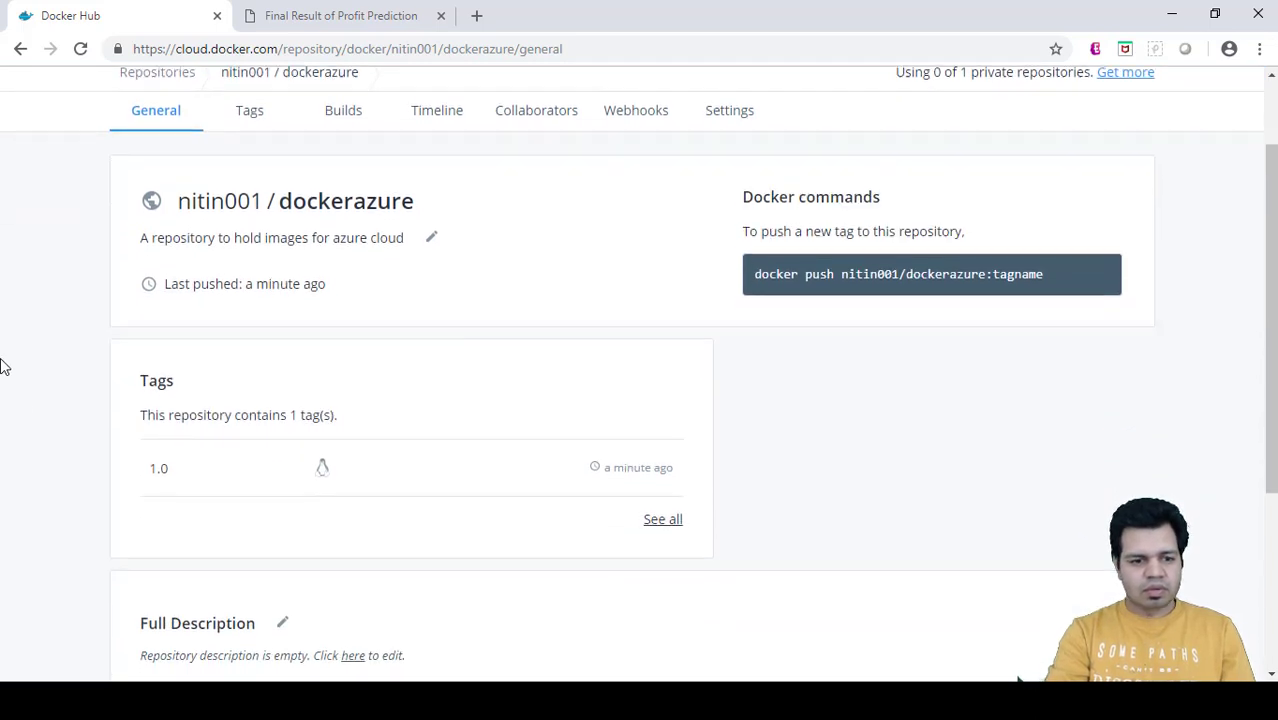
pyautogui.scroll(-3)
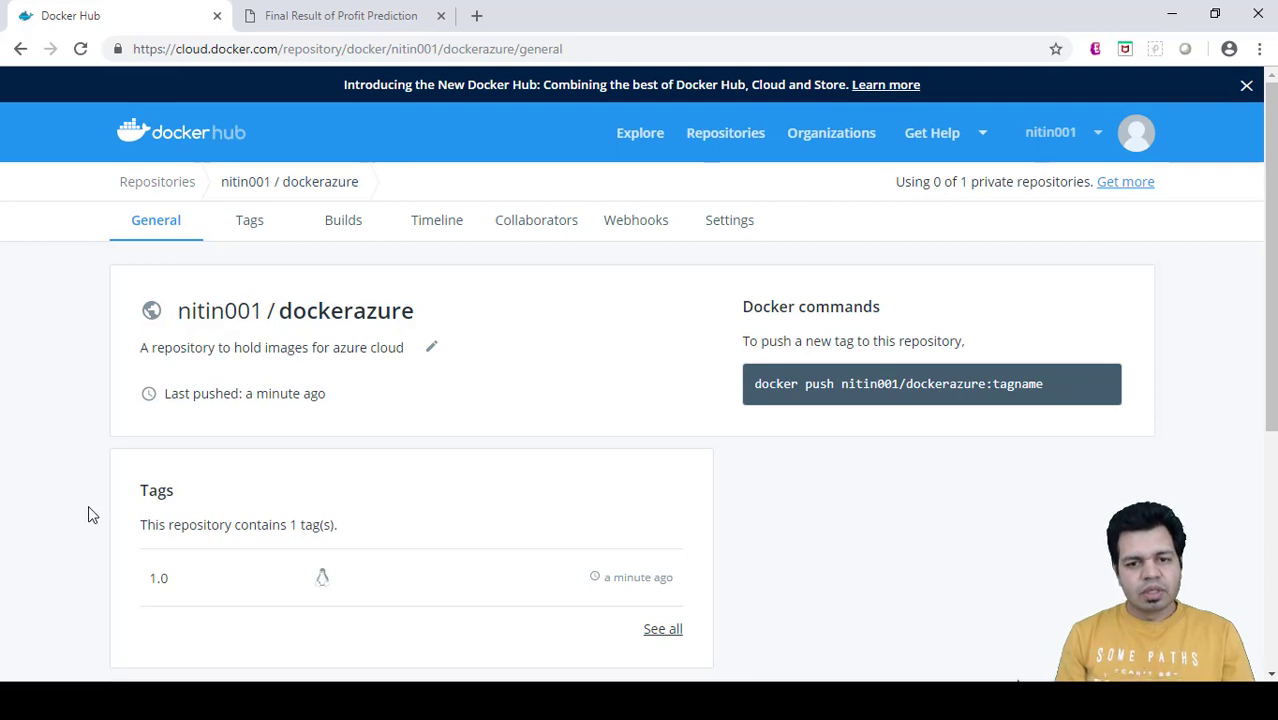
pyautogui.moveTo(2, 362)
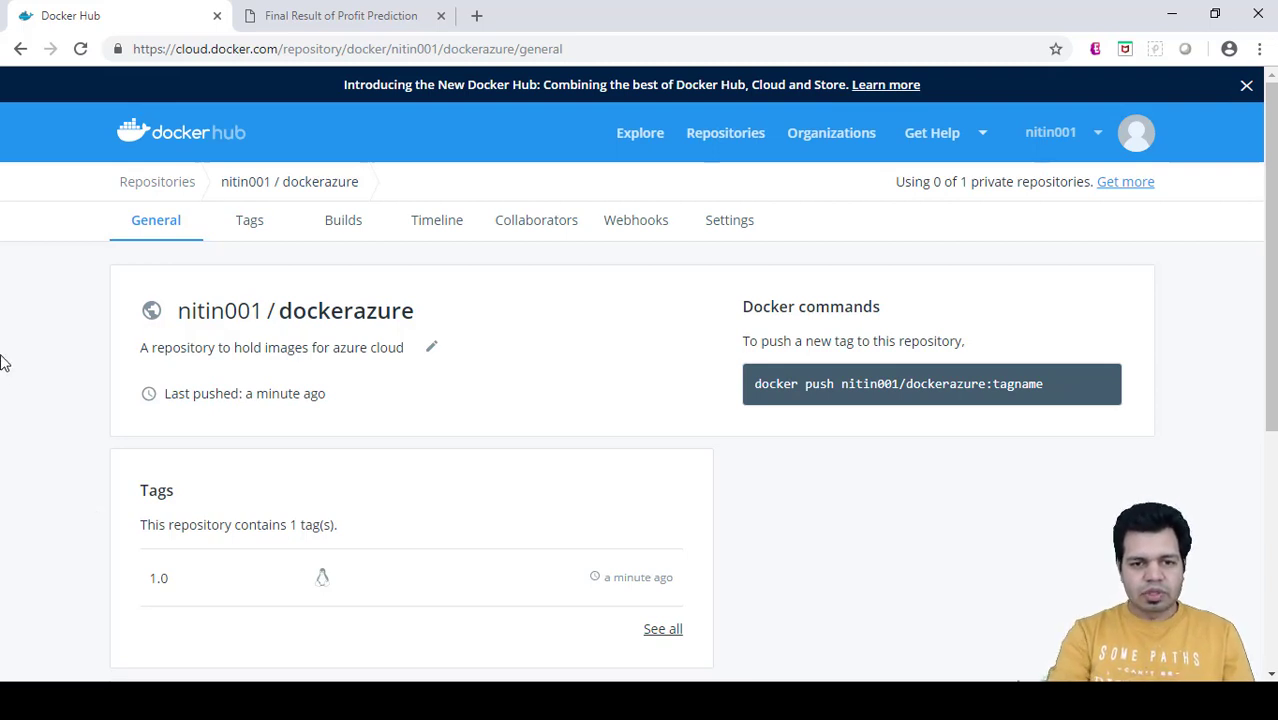